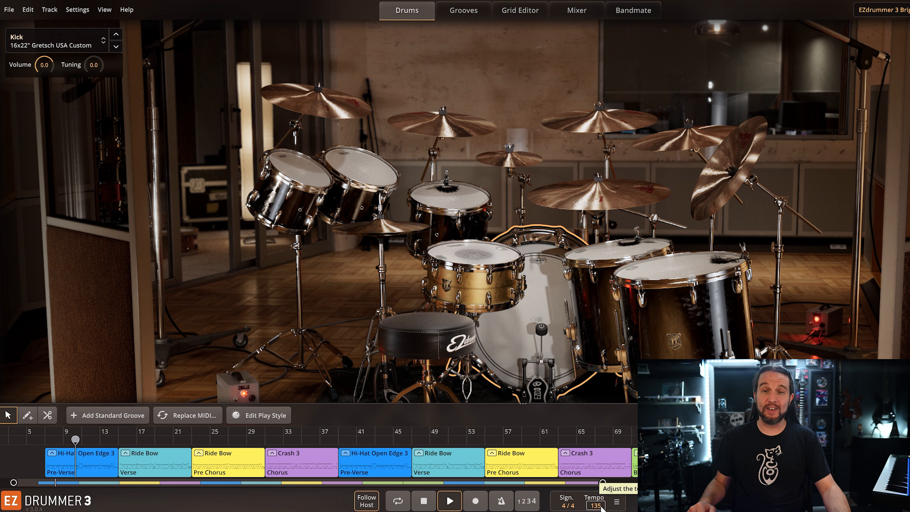
mouse_move(554, 343)
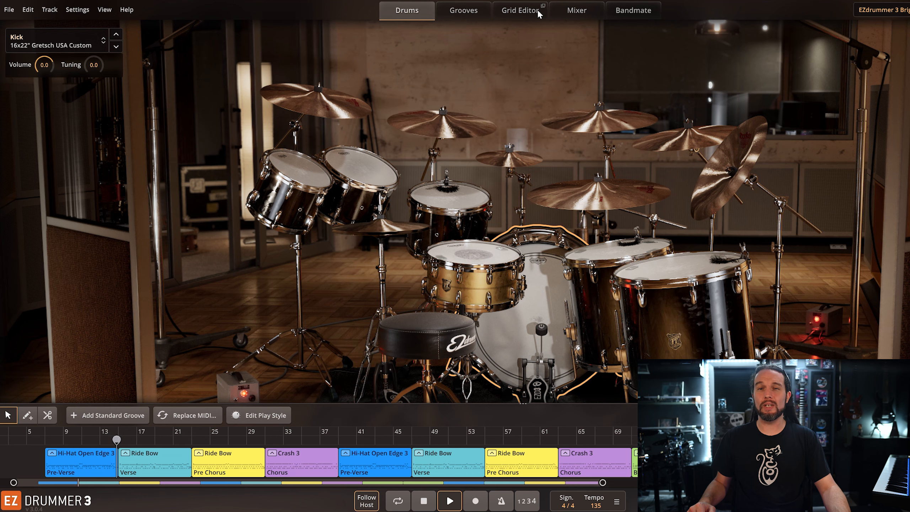
Switch EZdrummer 3 to the Grid Editor view of the song's drum hits.
click(520, 11)
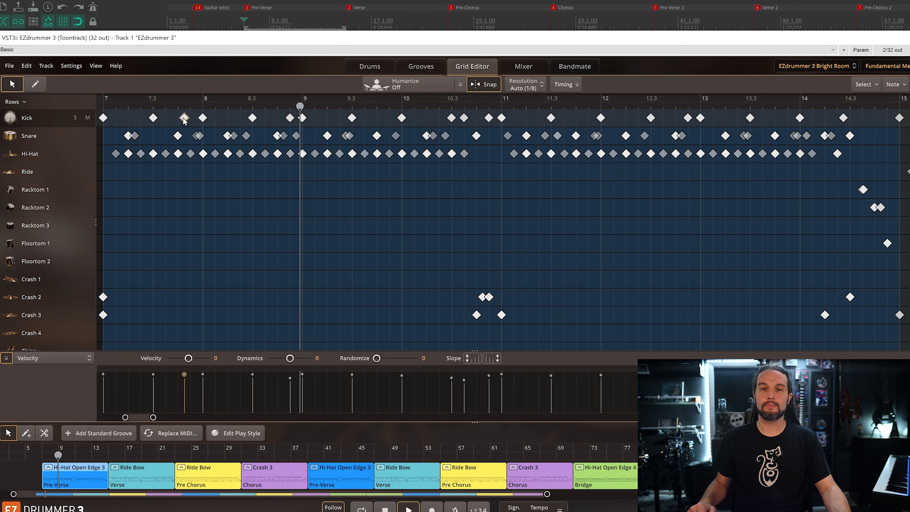
Select every snare note and humanize them with Normal, Regular settings.
click(376, 84)
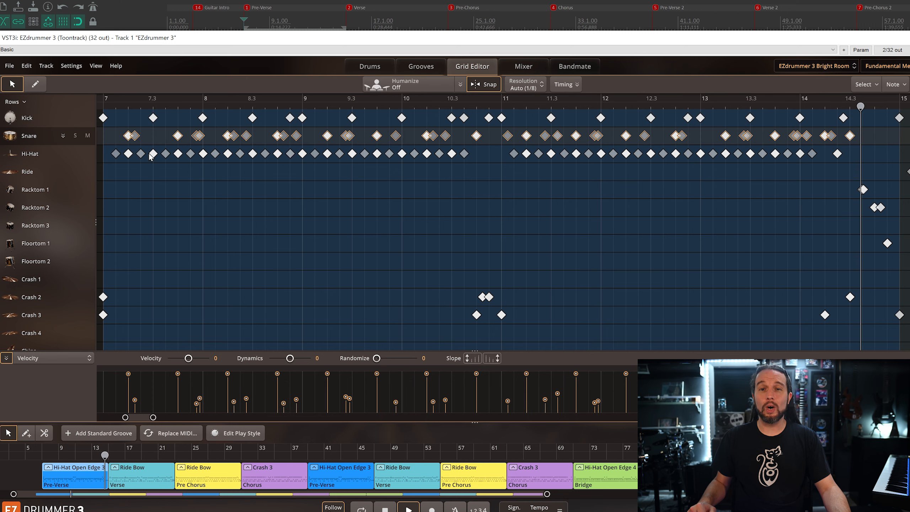
click(177, 107)
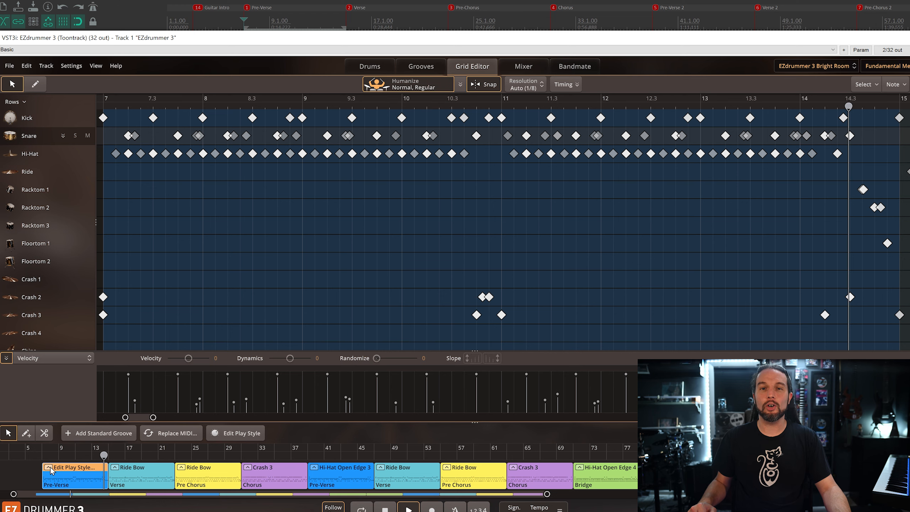
Open Edit Play Style on the Pre-Verse groove to reach the snare articulations.
click(235, 433)
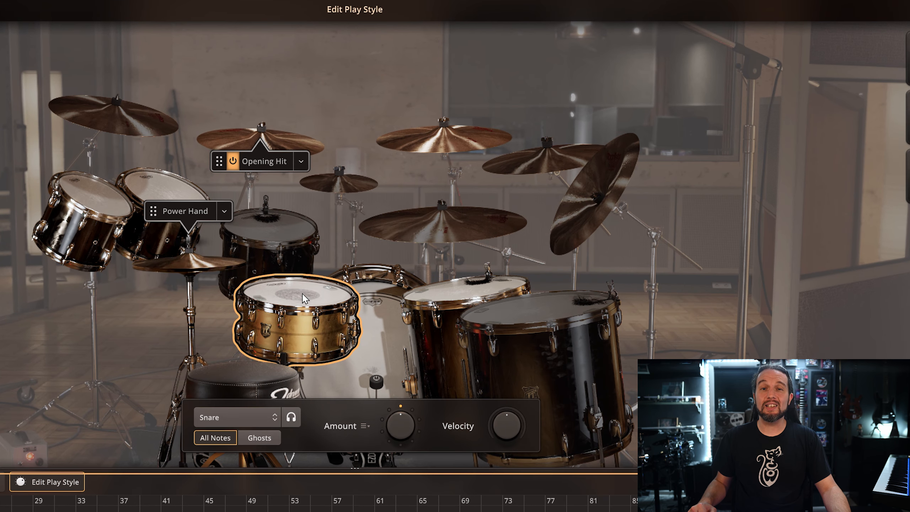
mouse_move(284, 334)
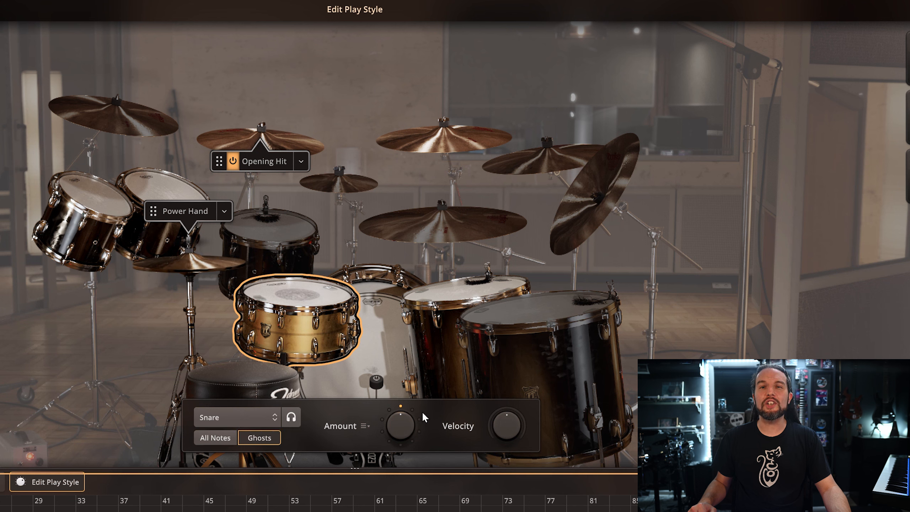
mouse_move(399, 426)
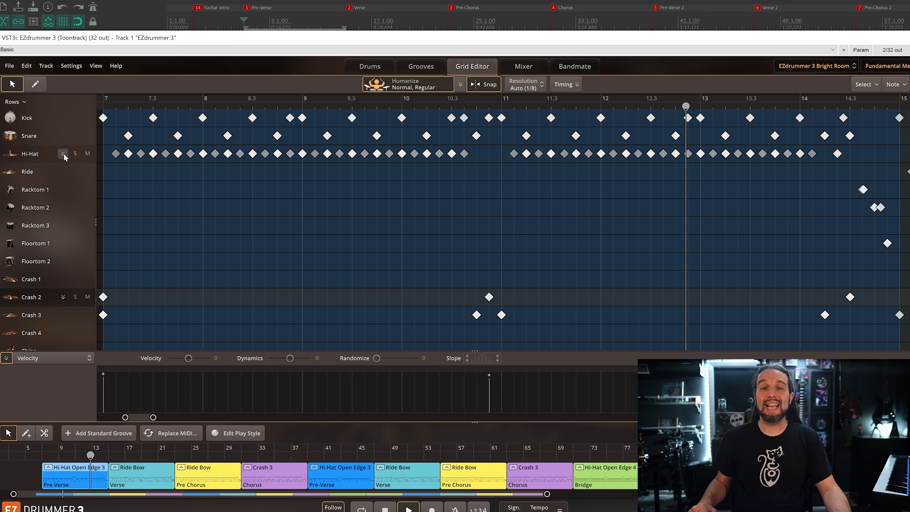
Bring the Bridge groove around bar 71 into view on the grid.
click(62, 154)
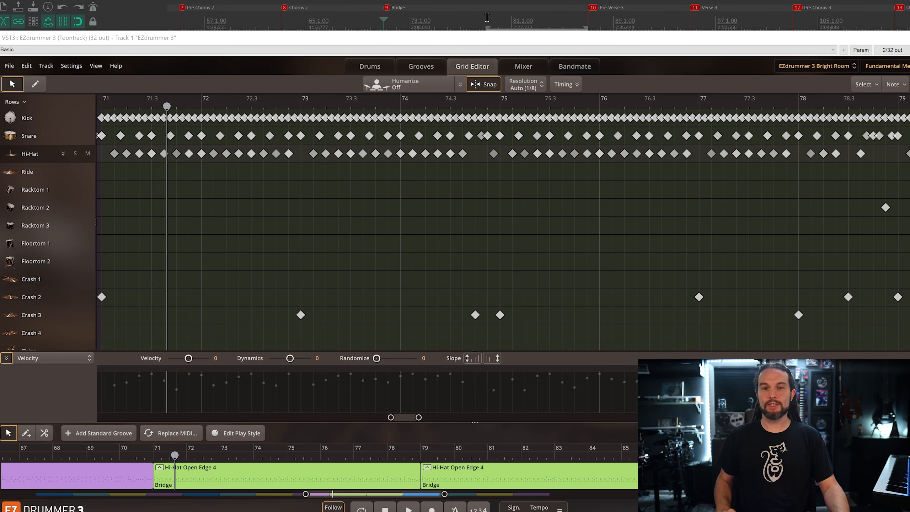
Split the second Bridge groove into one-bar clips with the scissors tool.
click(408, 507)
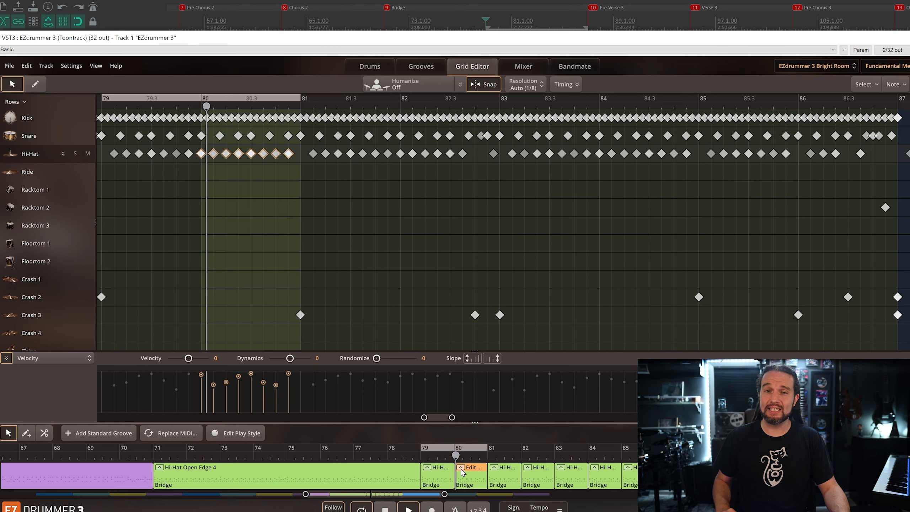
Move the power hand from hi-hat to ride on alternating one-bar Bridge clips.
click(235, 433)
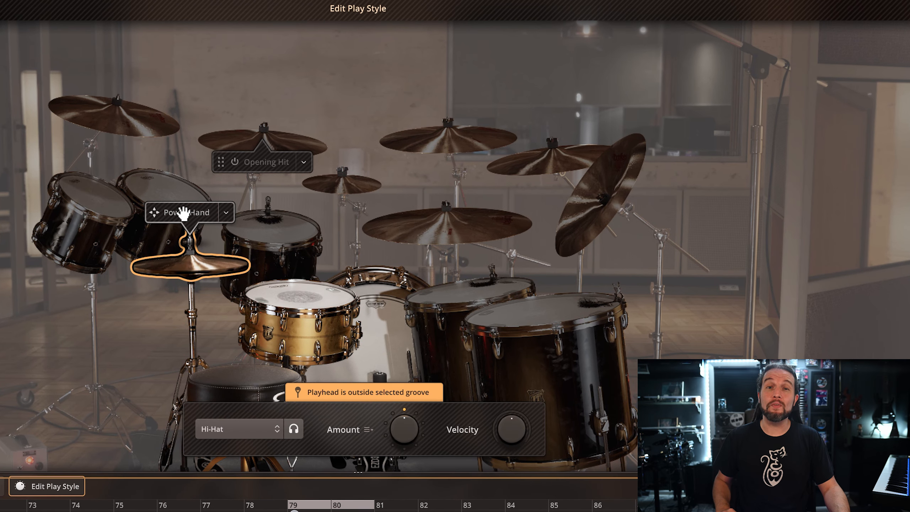
click(300, 322)
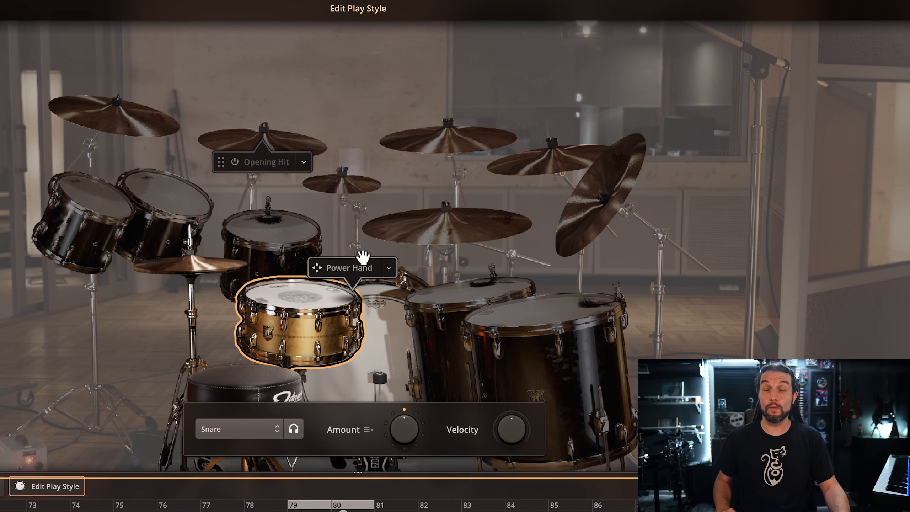
click(447, 224)
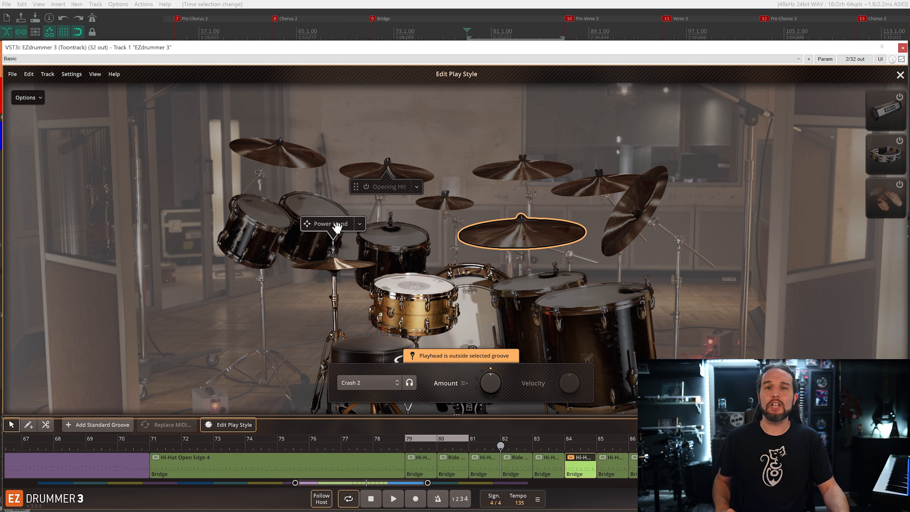
click(521, 231)
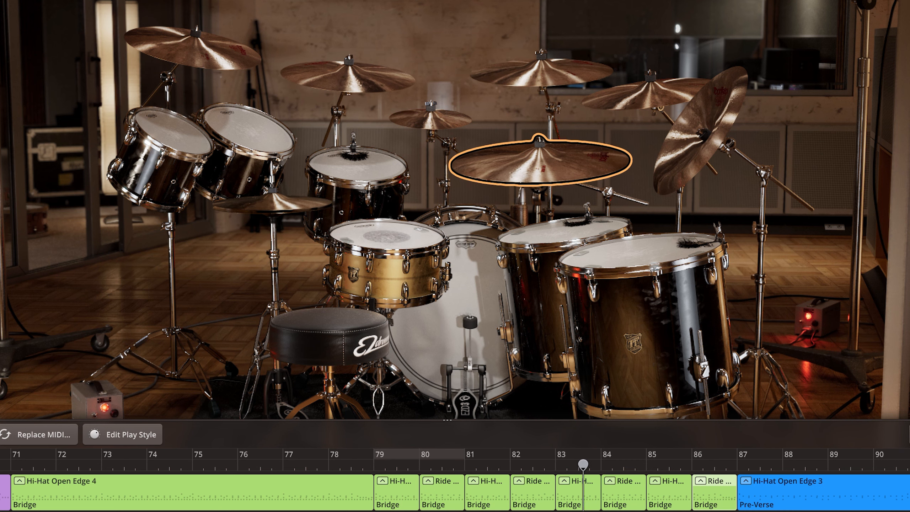
click(634, 465)
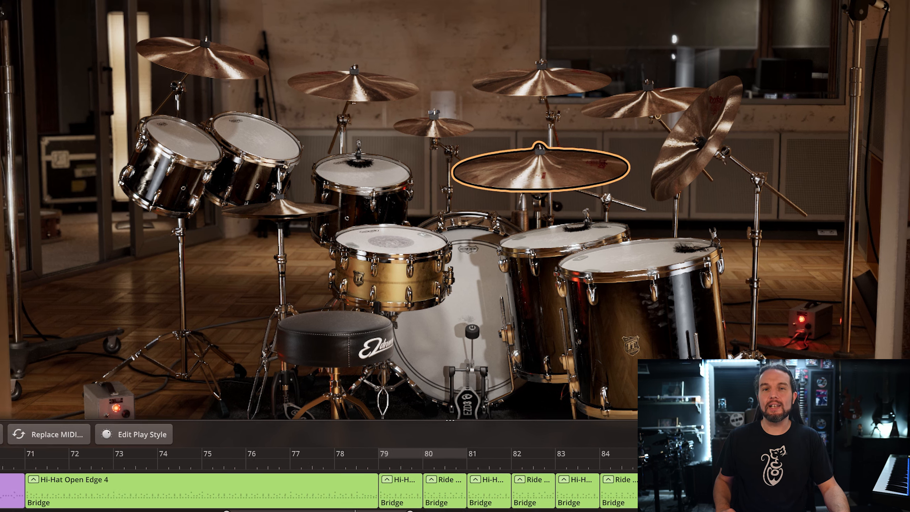
Back in the Grid Editor, shift and delete hi-hat hits in bar 79.
click(472, 65)
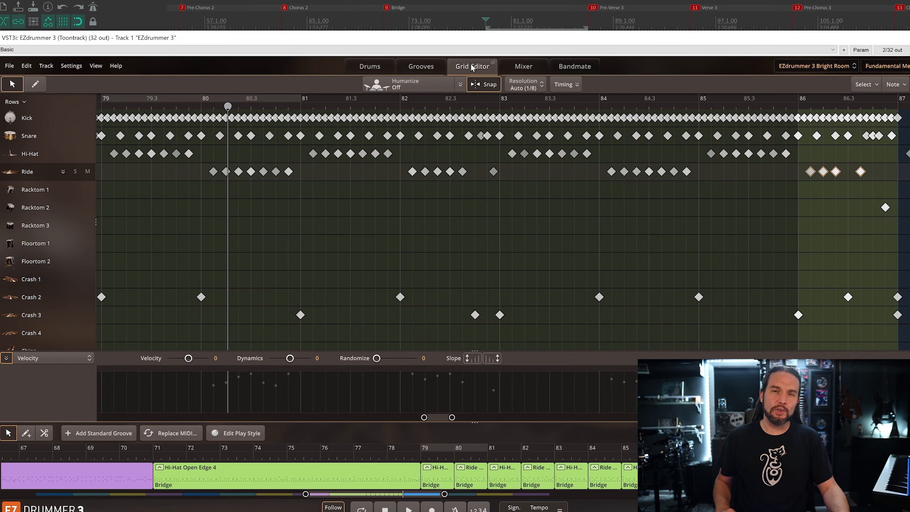
mouse_move(460, 86)
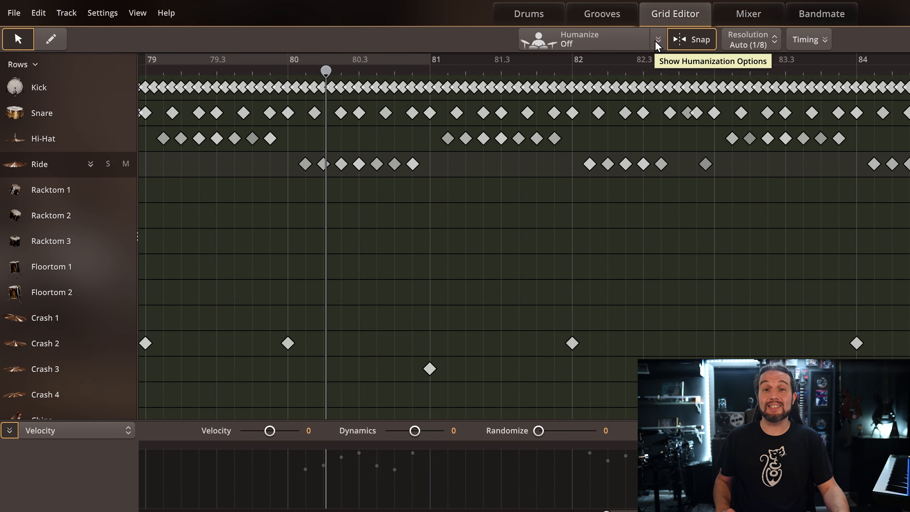
mouse_move(201, 122)
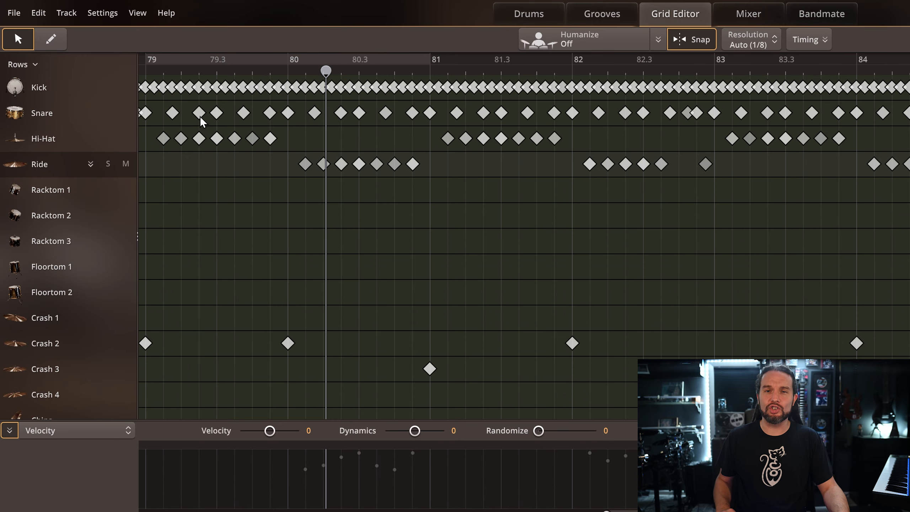
mouse_move(279, 119)
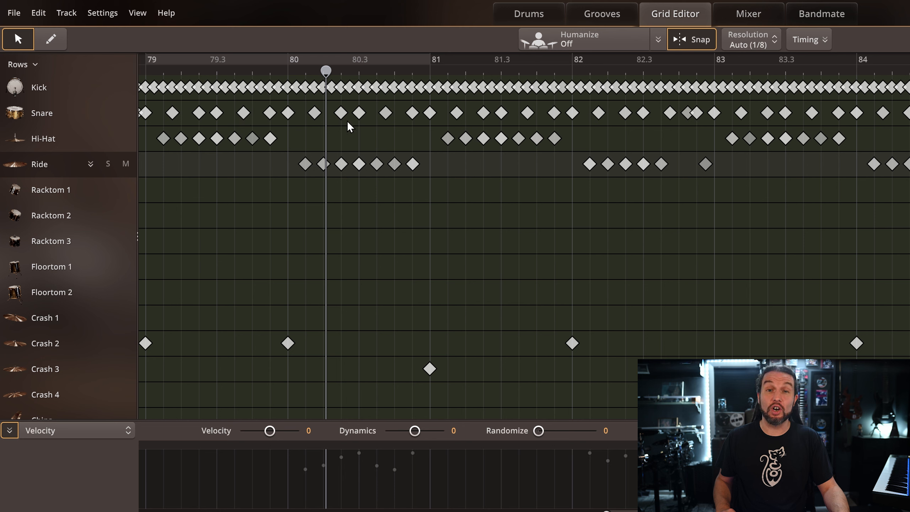
mouse_move(423, 126)
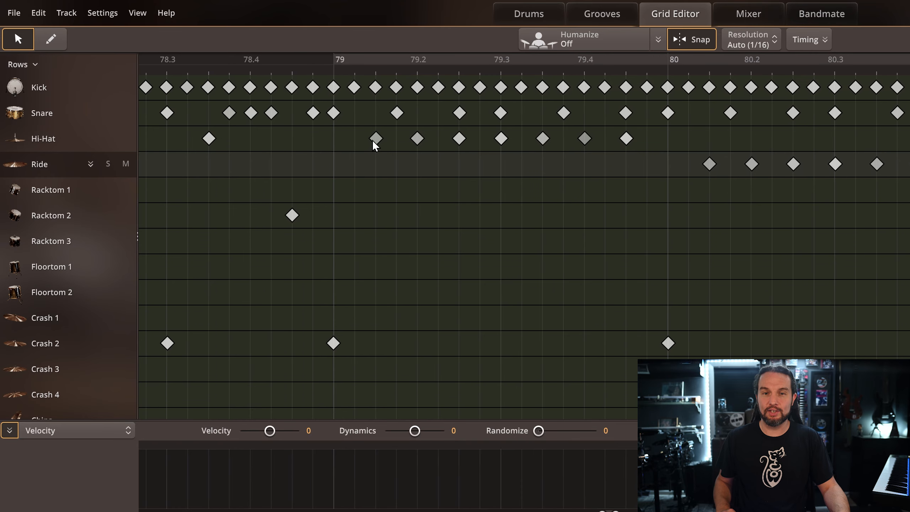
click(417, 138)
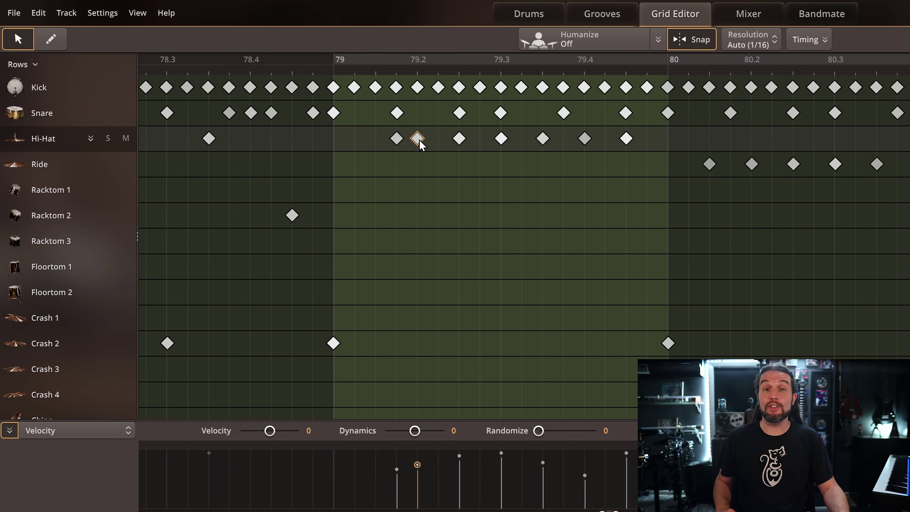
click(562, 139)
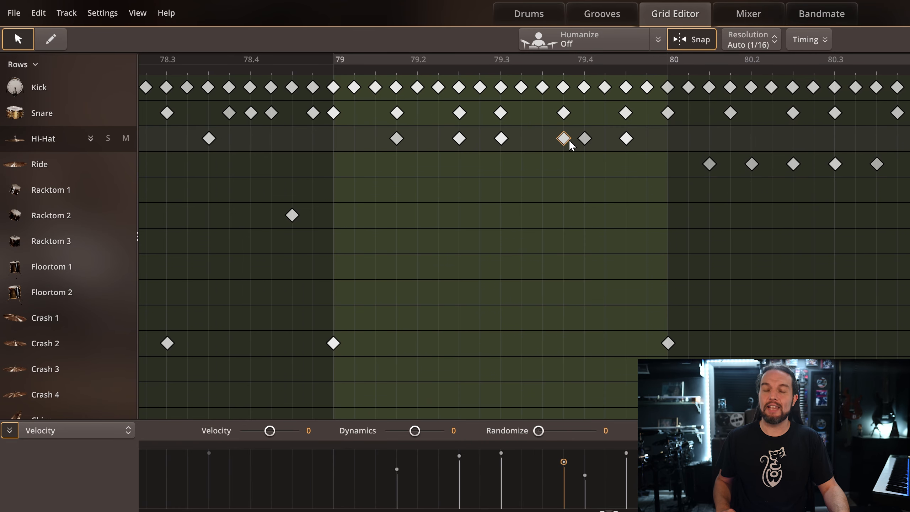
click(583, 39)
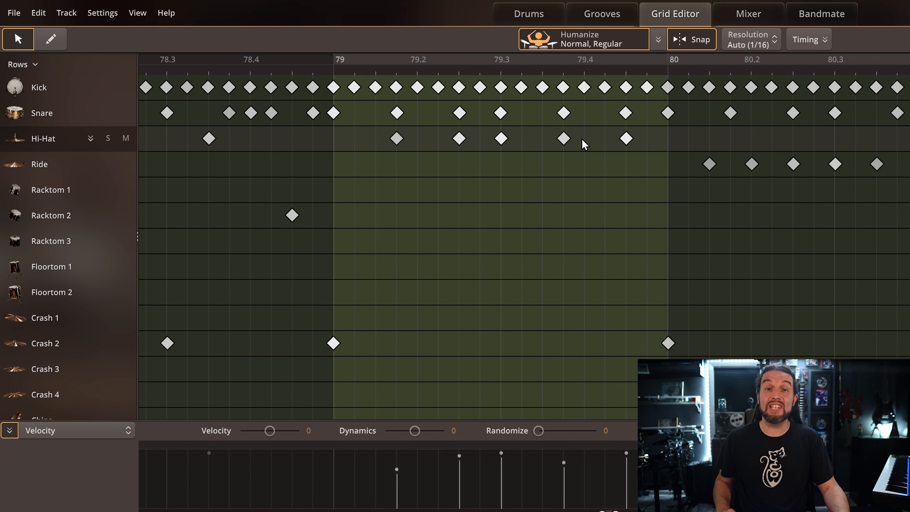
mouse_move(388, 131)
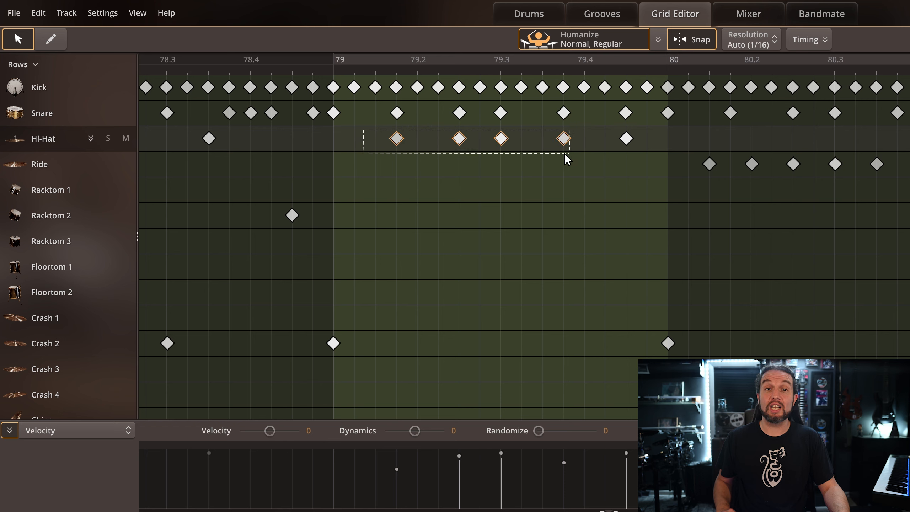
click(583, 39)
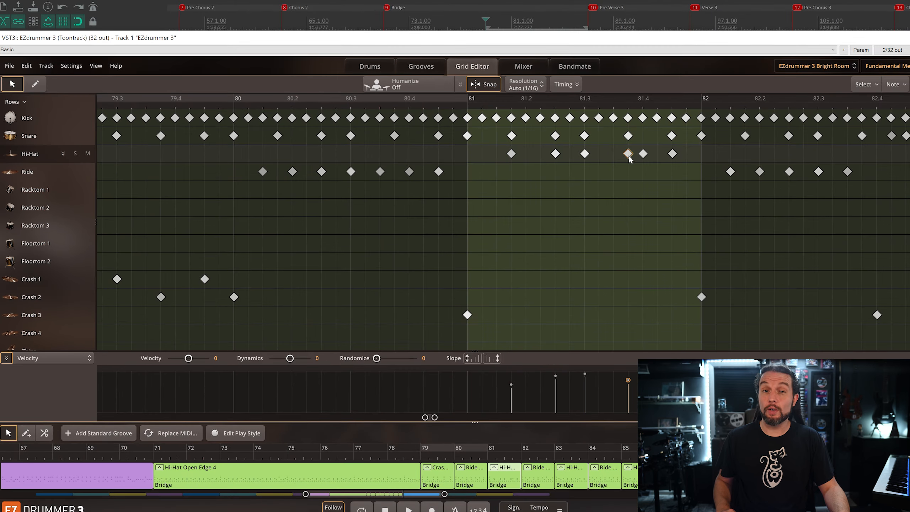
Close the EZdrummer 3 plugin window to reveal the REAPER arrangement.
scroll(right, 3)
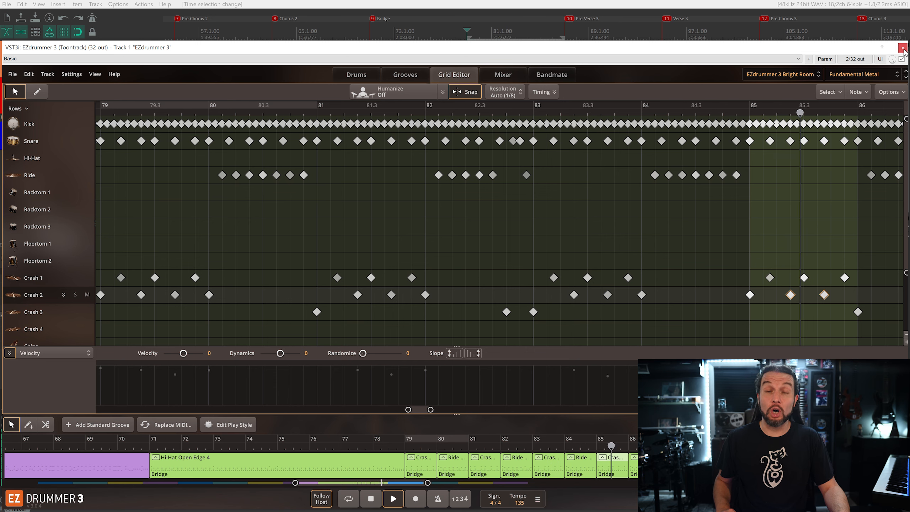
click(903, 48)
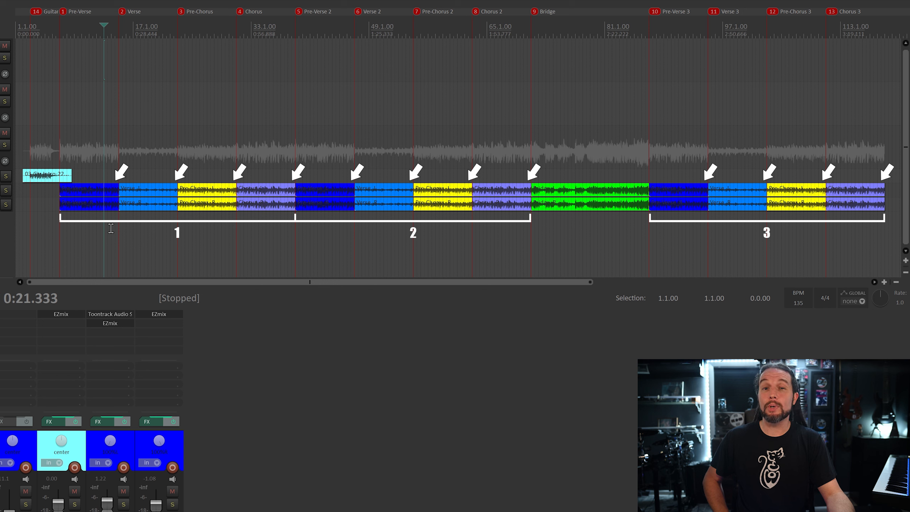
key(space)
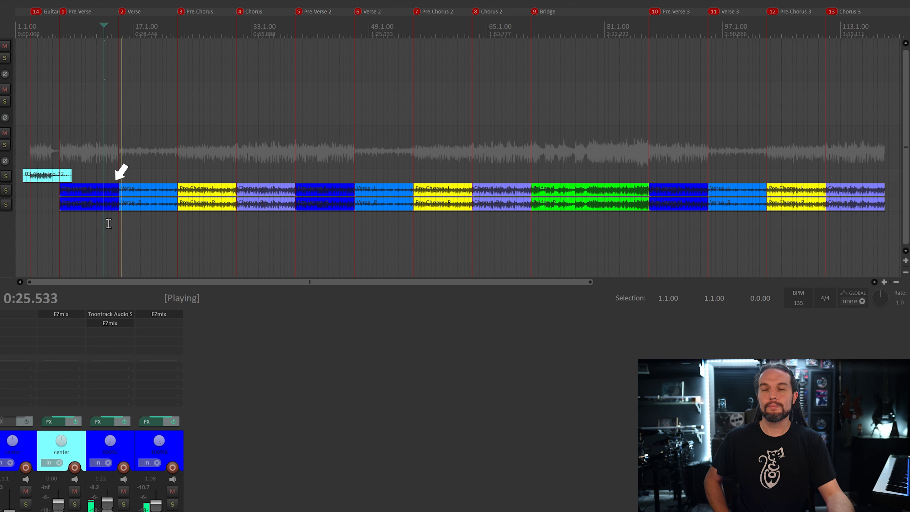
key(space)
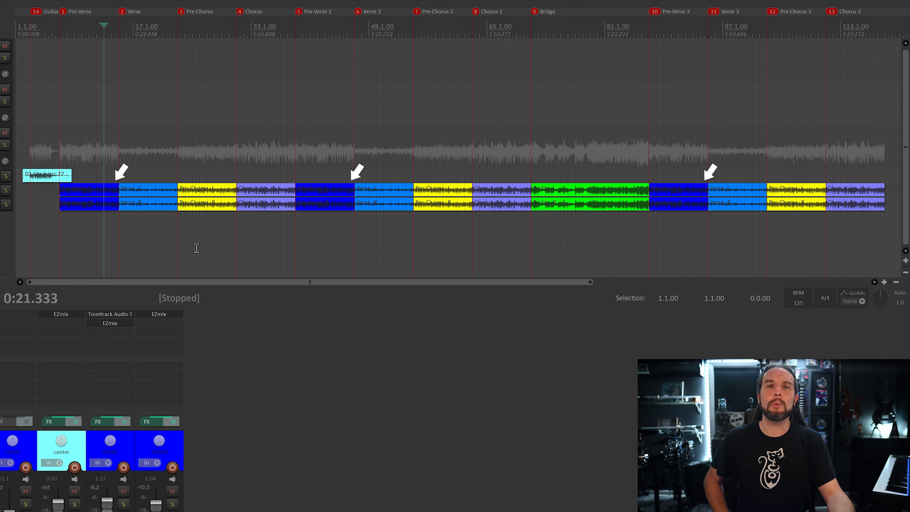
mouse_move(700, 219)
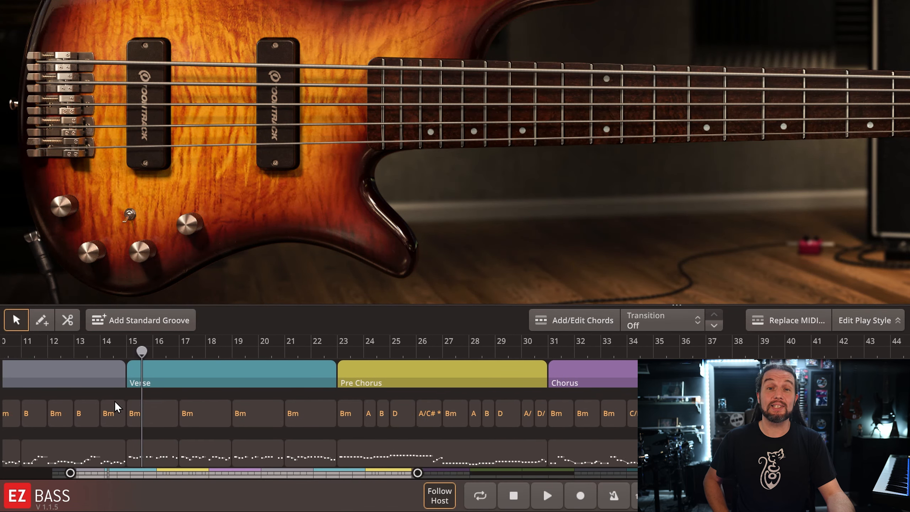
Pick the scissors tool and set the EZ Bass window to Minimum Size and Scale.
click(67, 320)
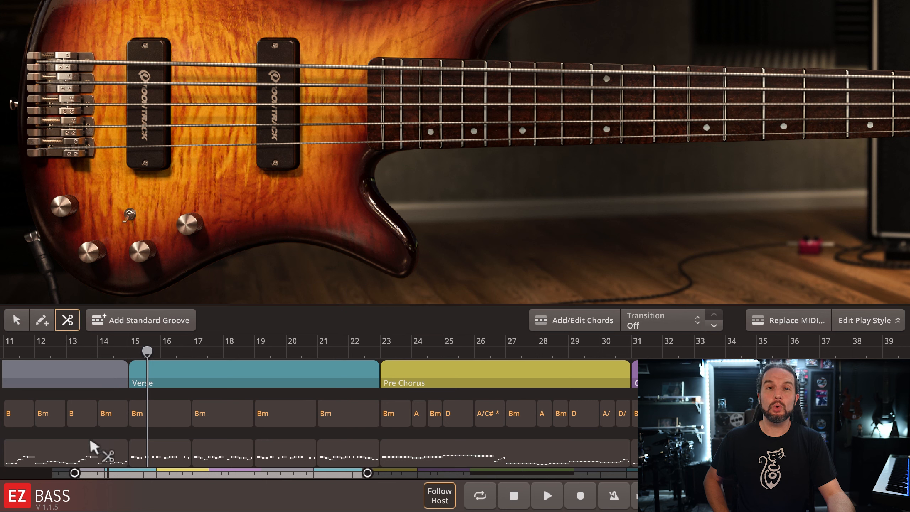
mouse_move(110, 453)
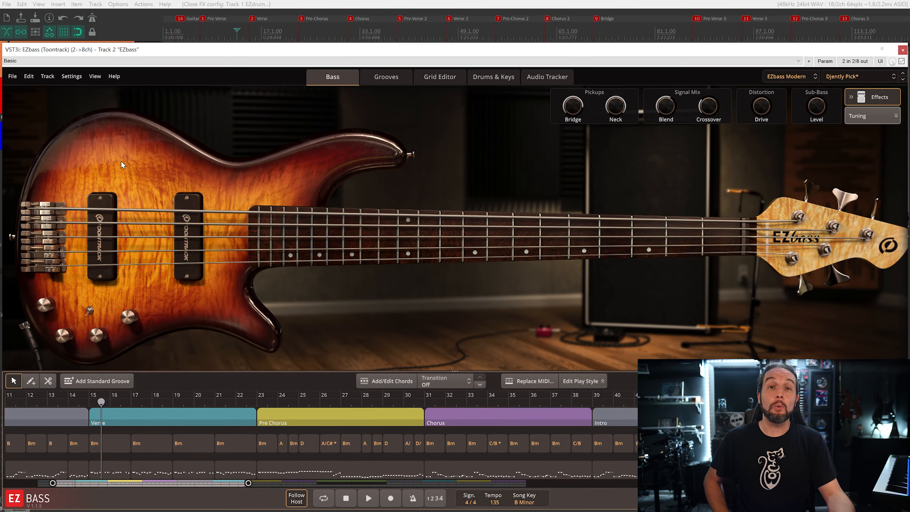
click(95, 76)
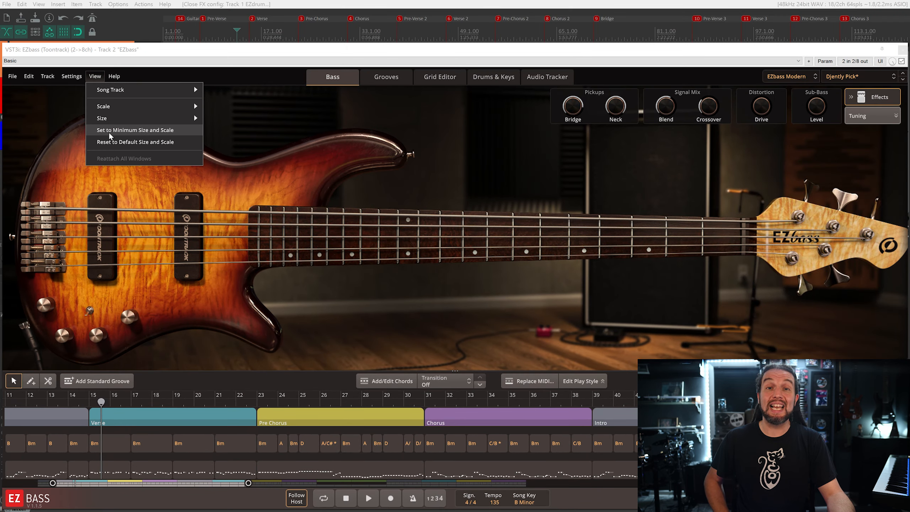
click(135, 130)
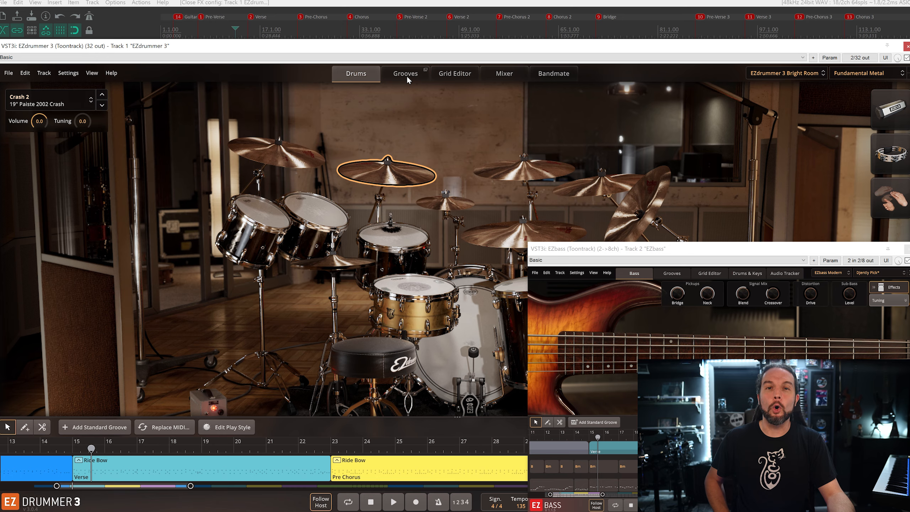
Filter the groove library to 4/4 fills and preview a matching fill.
click(405, 74)
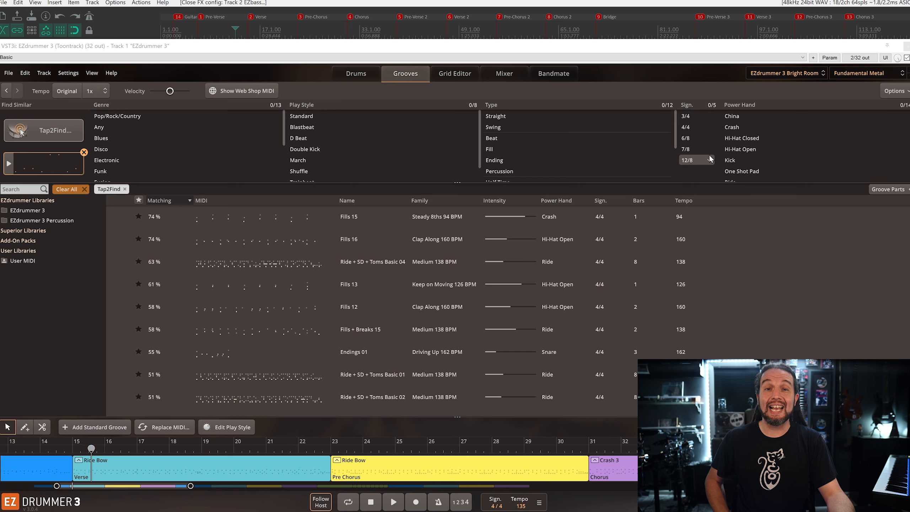
click(489, 150)
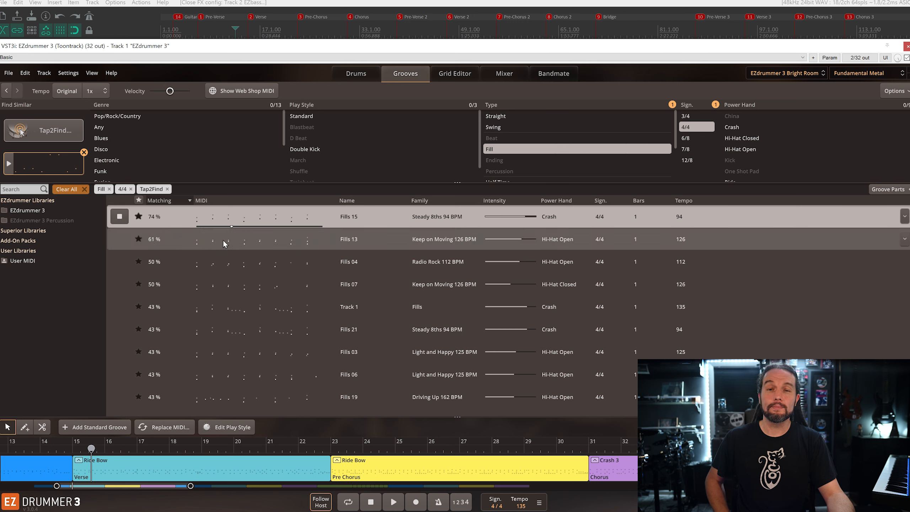
click(349, 238)
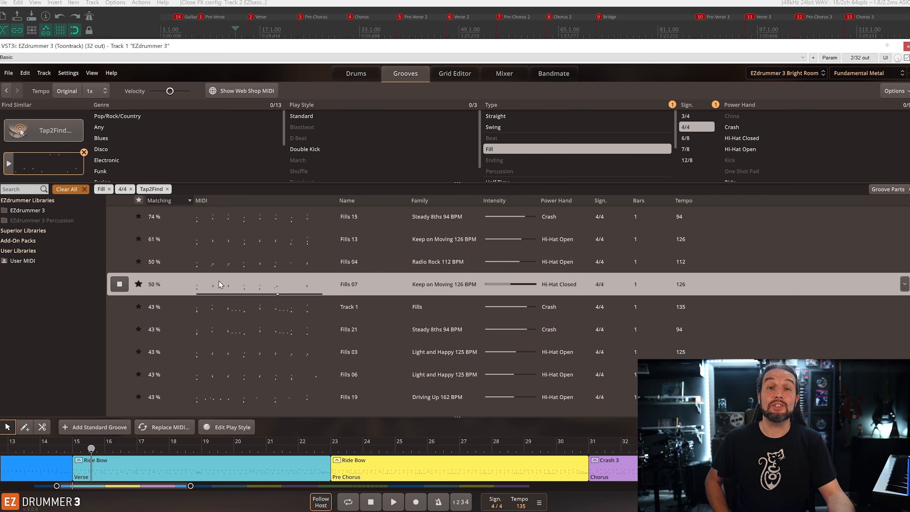
mouse_move(42, 158)
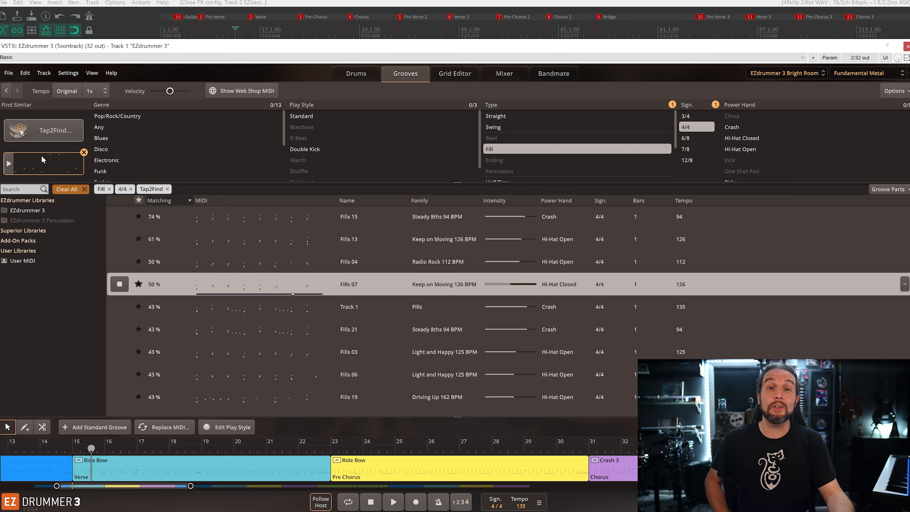
mouse_move(58, 170)
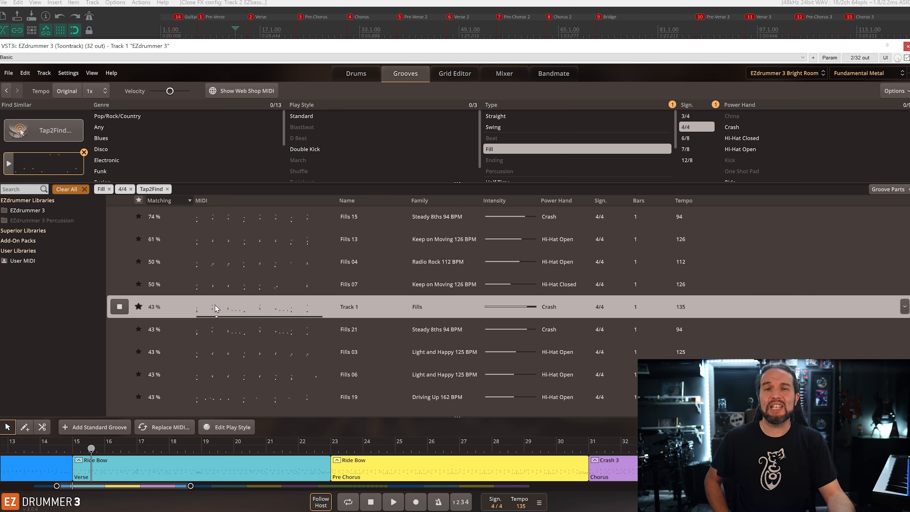
mouse_move(163, 310)
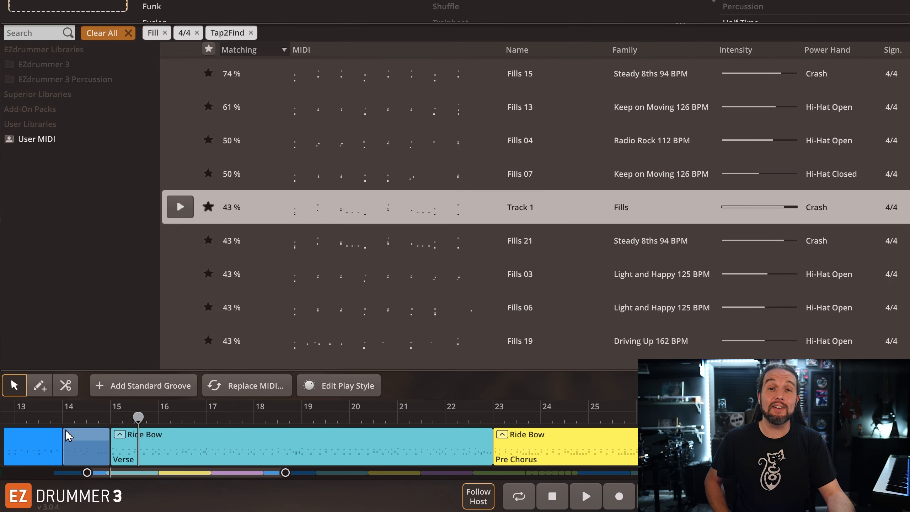
Select the newly placed one-bar fill clip at bar 14, just before the verse.
click(585, 496)
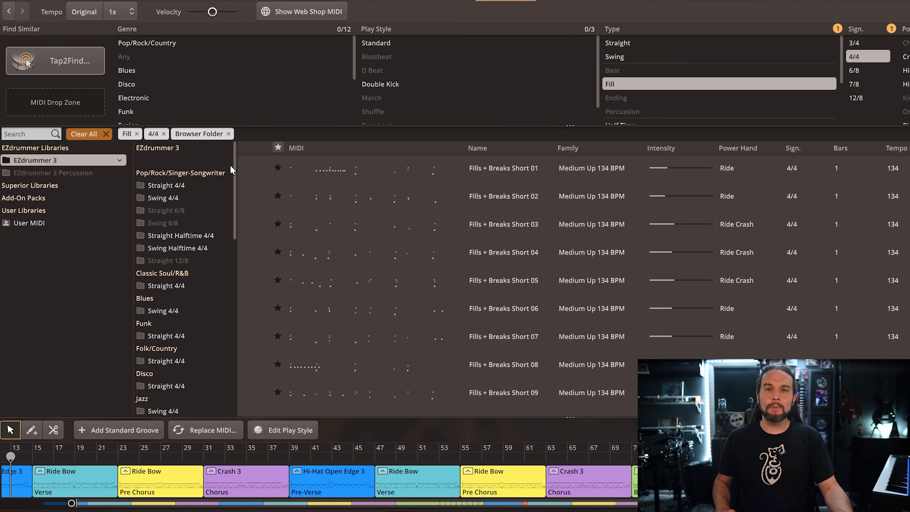
Open the Metal > Straight 4/4 folder to list the Heavy 90 BPM fills.
click(168, 263)
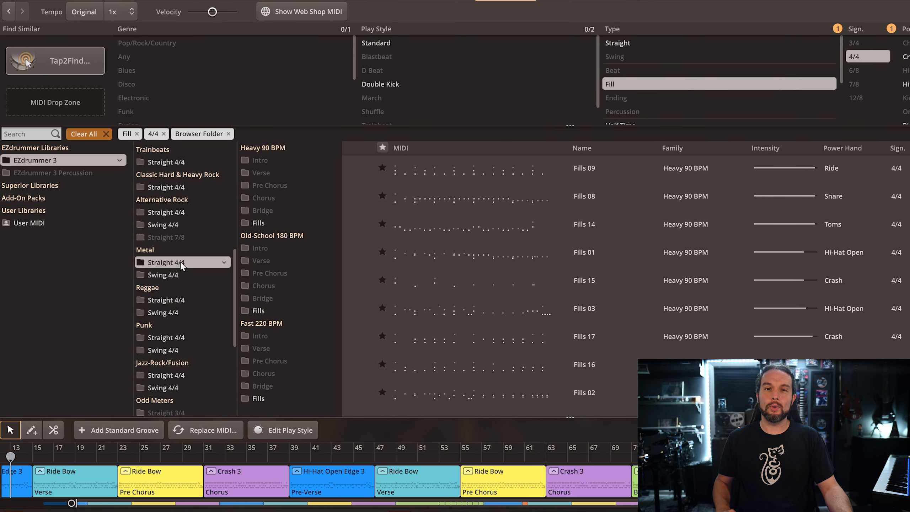
mouse_move(241, 264)
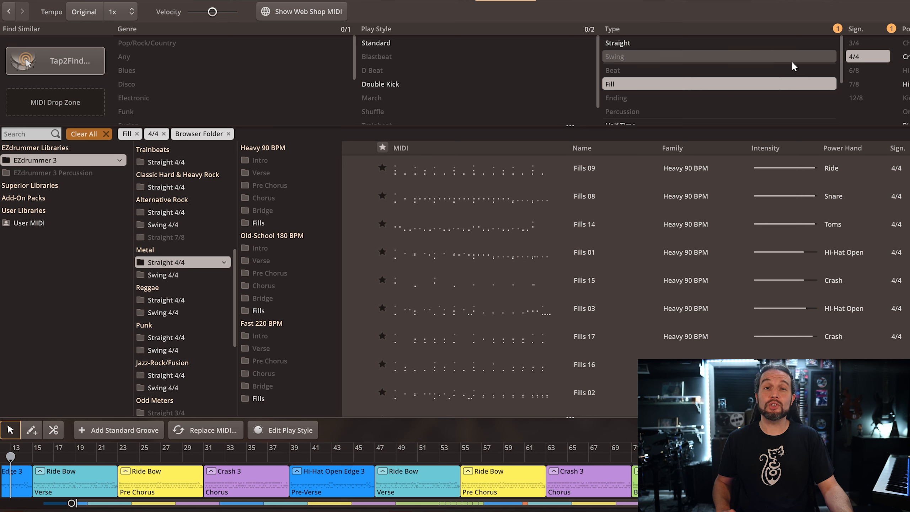
mouse_move(196, 262)
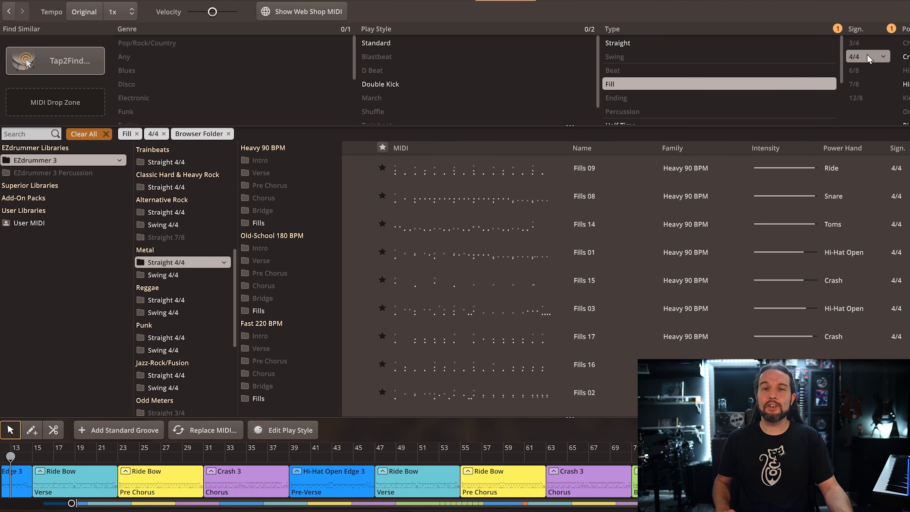
mouse_move(865, 60)
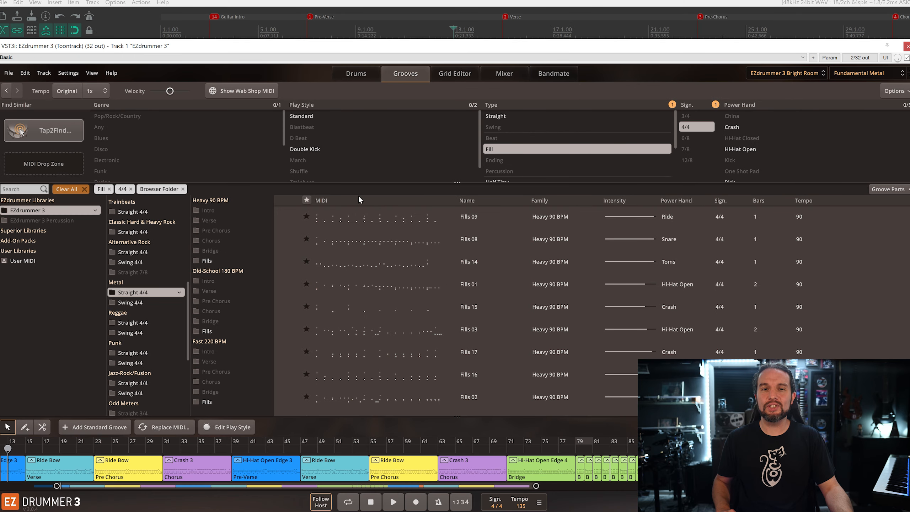
mouse_move(787, 201)
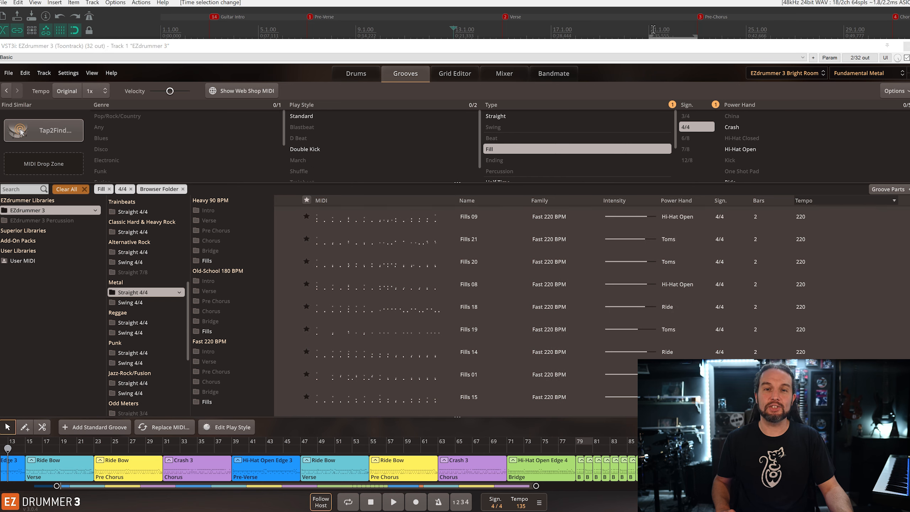
Move the song position to bar 21 and preview the Fast 220 BPM Fills 09.
click(393, 502)
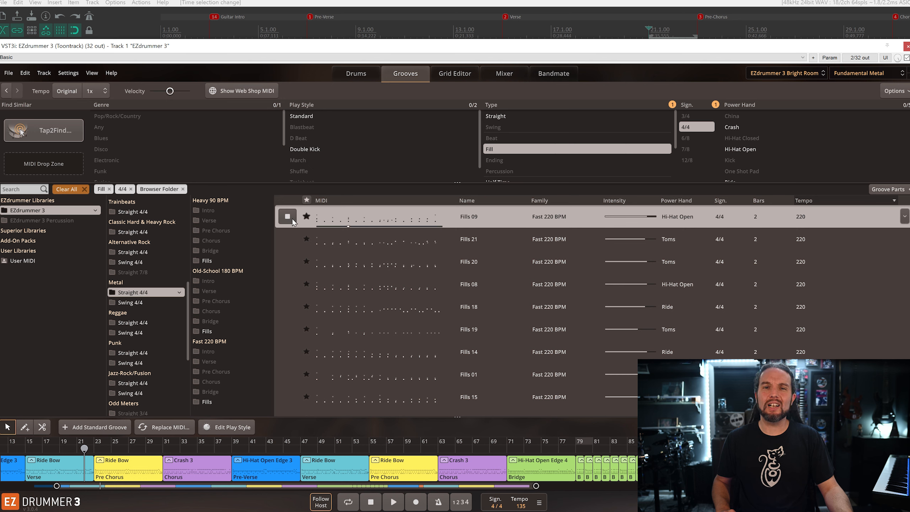
mouse_move(386, 226)
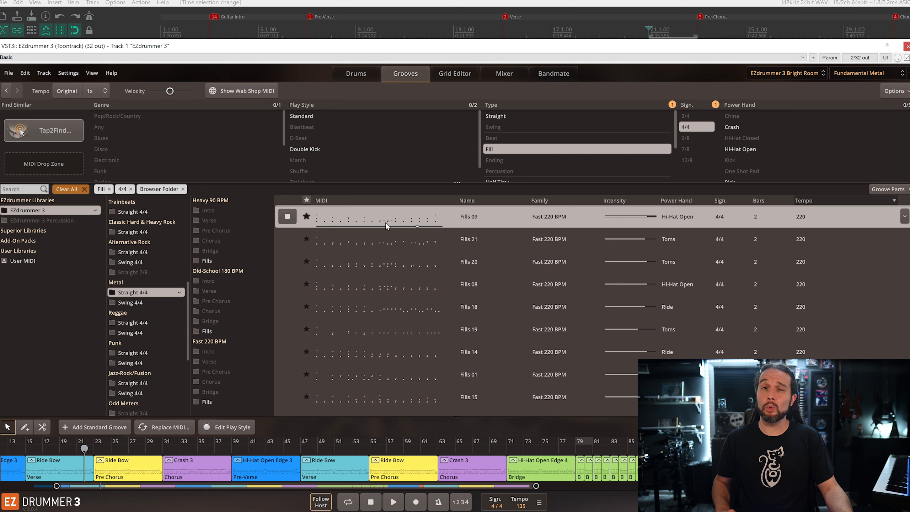
mouse_move(321, 221)
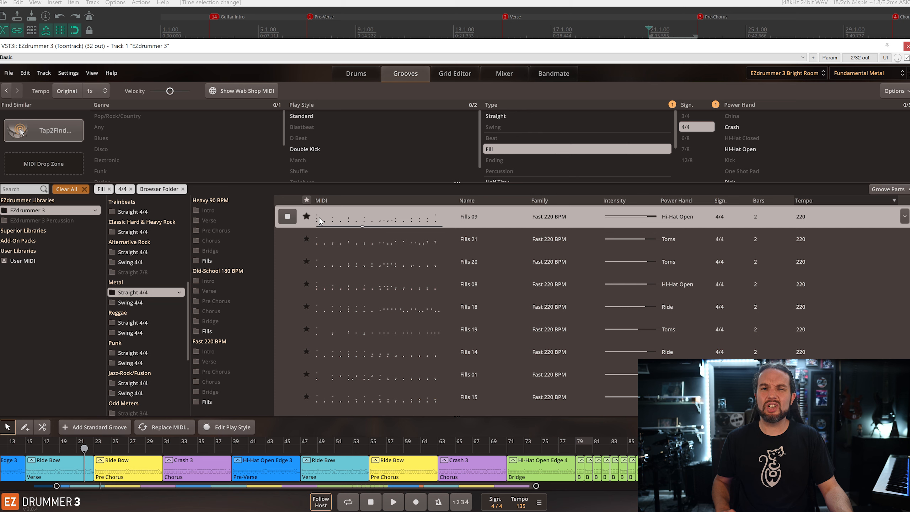
mouse_move(317, 227)
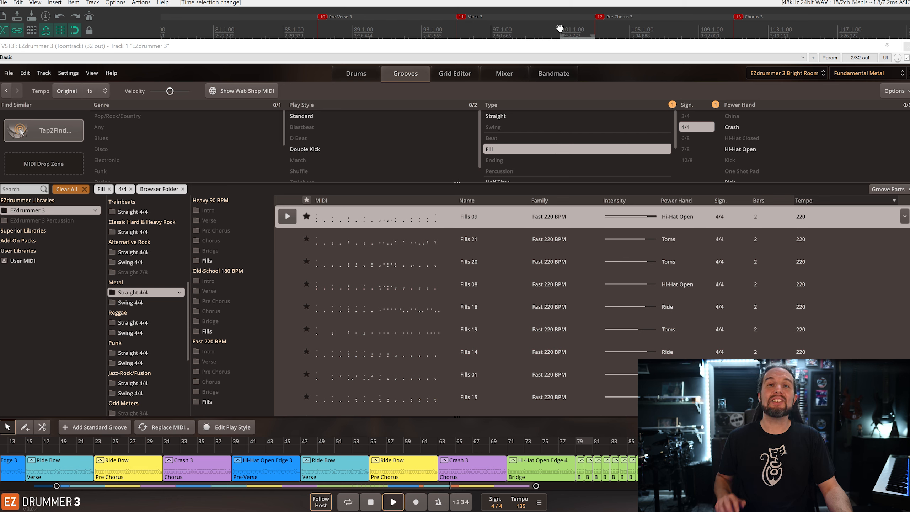
click(288, 216)
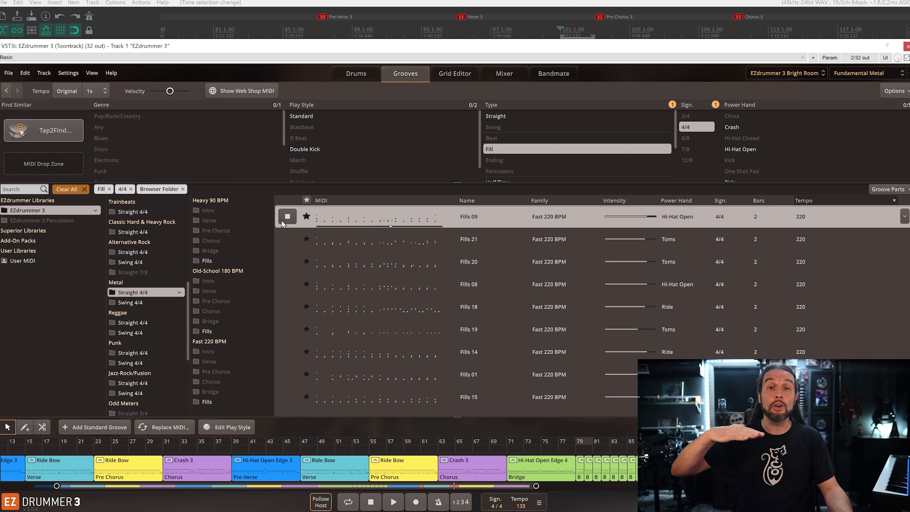
Preview Fills 21 and Fills 20, then place Fills 20 at bar 22 and select it.
click(287, 238)
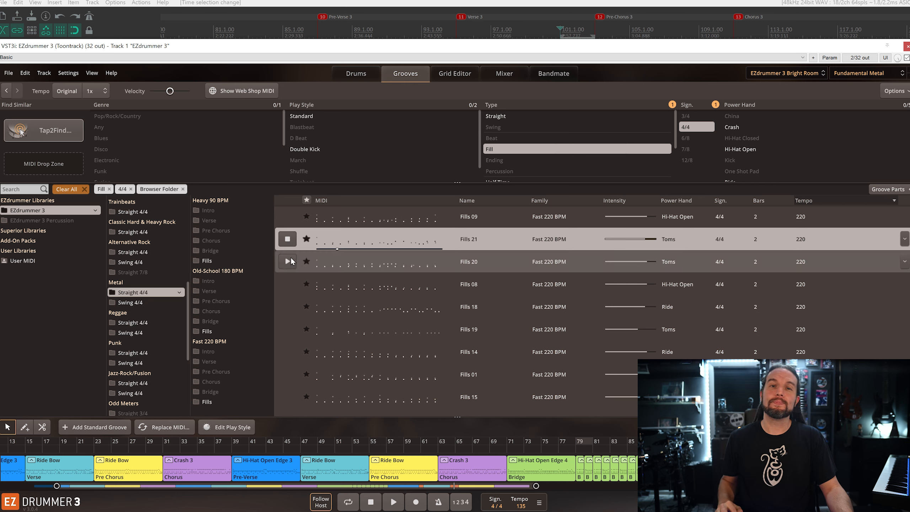
click(287, 262)
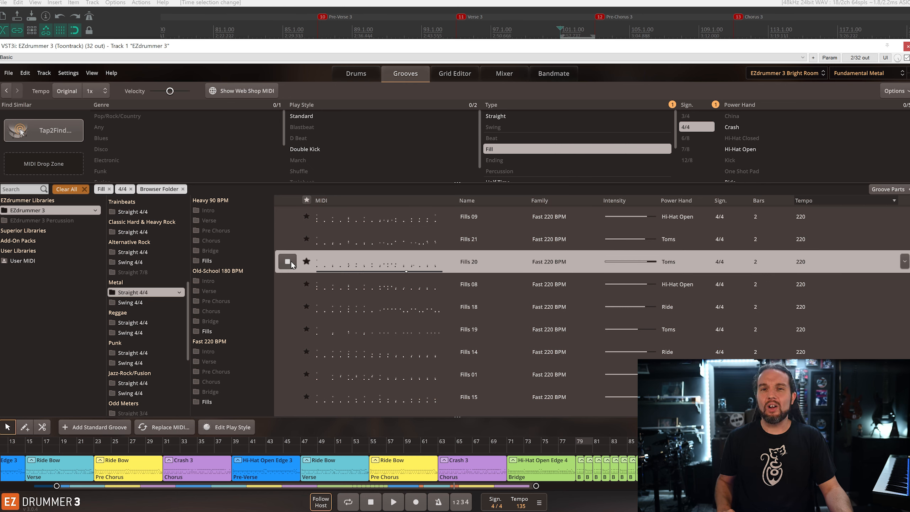
click(287, 261)
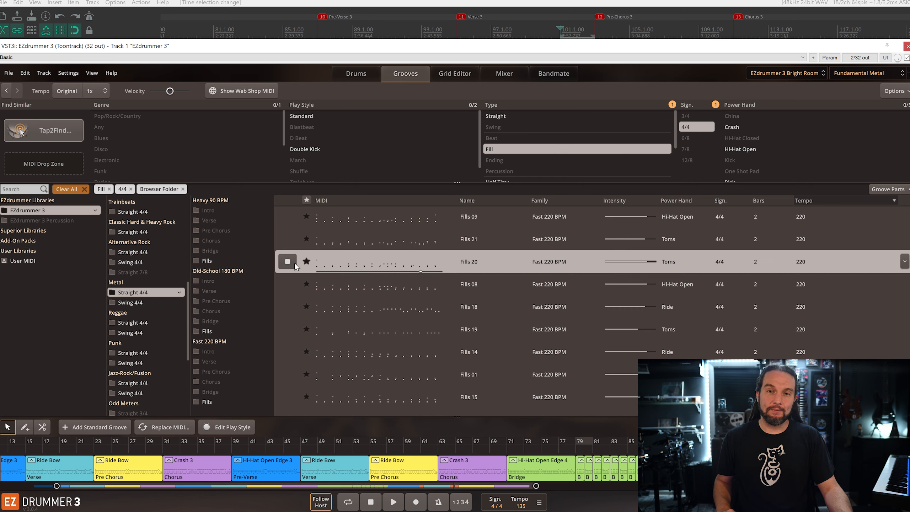
click(287, 262)
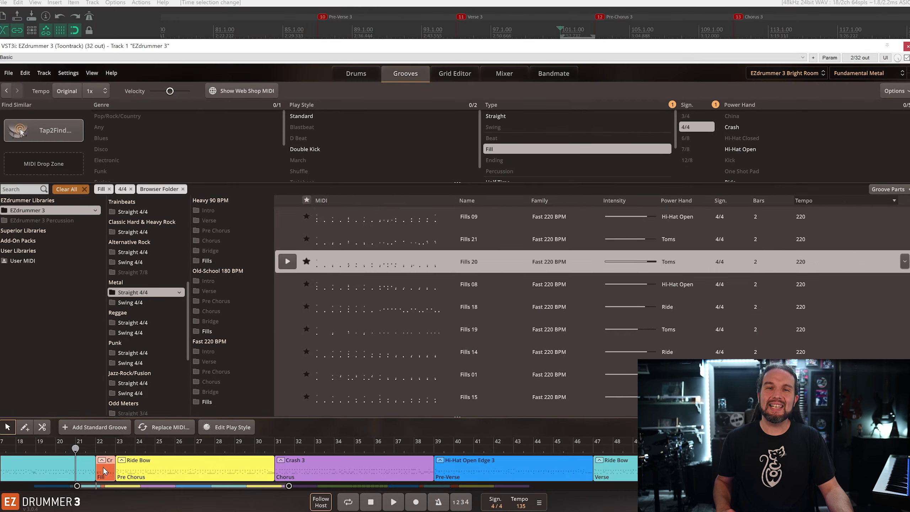
click(454, 73)
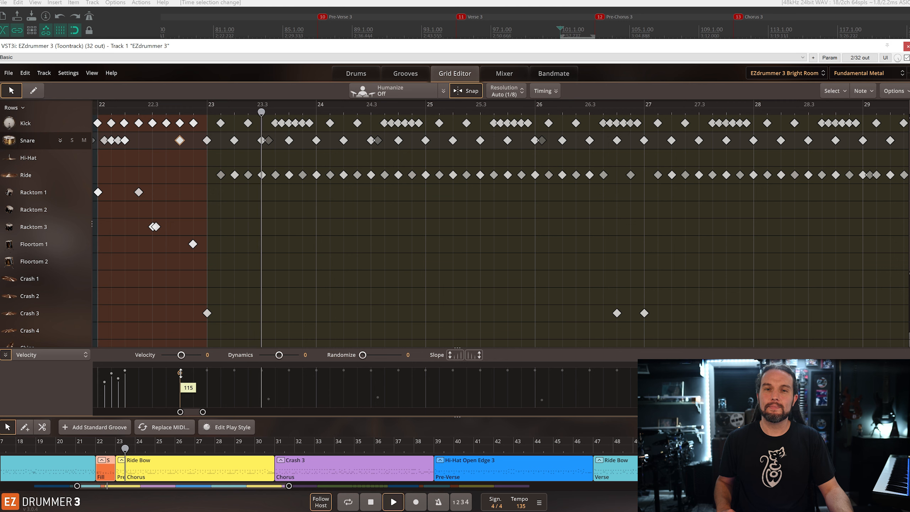
Switch to the Grid Editor to see the bar 22 fill's snare and tom notes.
click(356, 74)
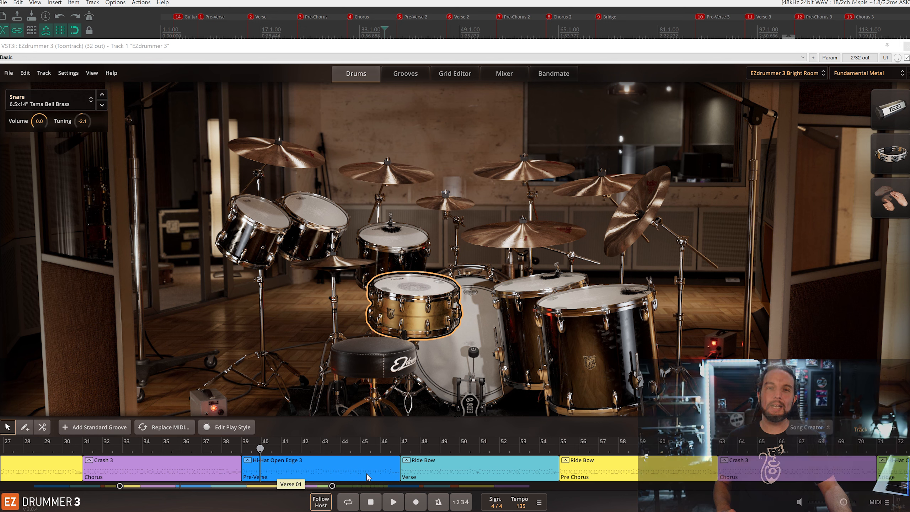
mouse_move(869, 467)
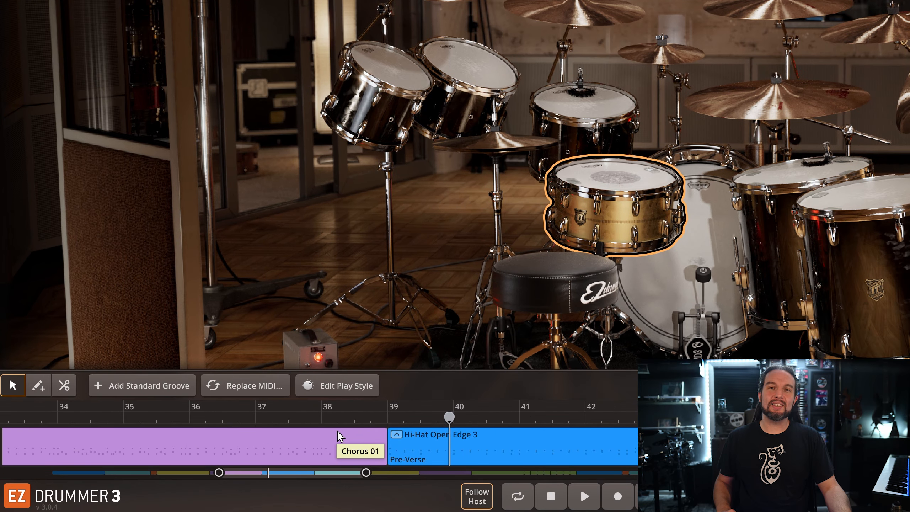
Pick the scissors tool and cut the Chorus groove at bar 38.5.
click(64, 386)
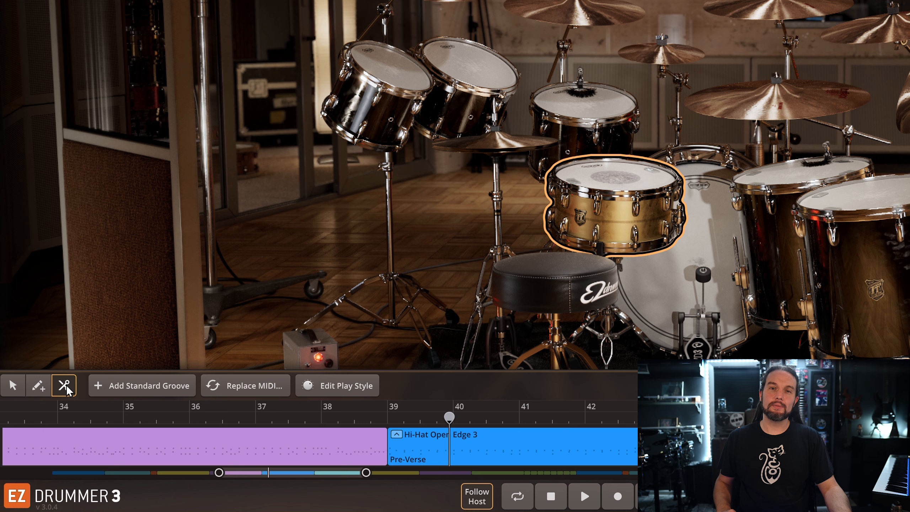
click(357, 445)
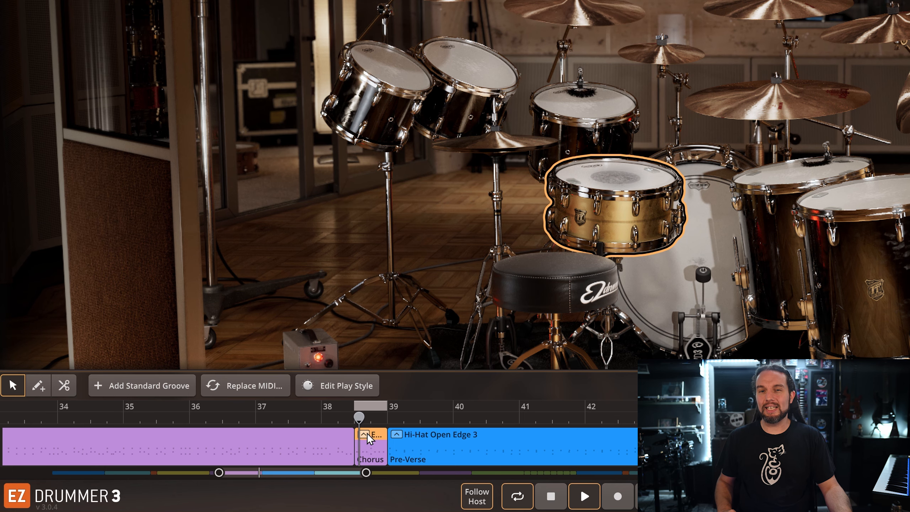
Edit the short chorus-ending piece's play style to put the power hand on snare.
right_click(370, 447)
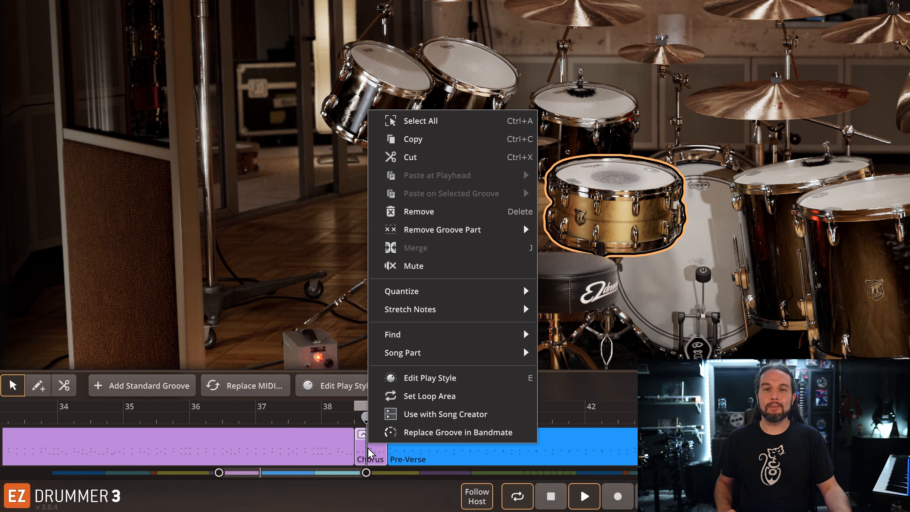
mouse_move(447, 378)
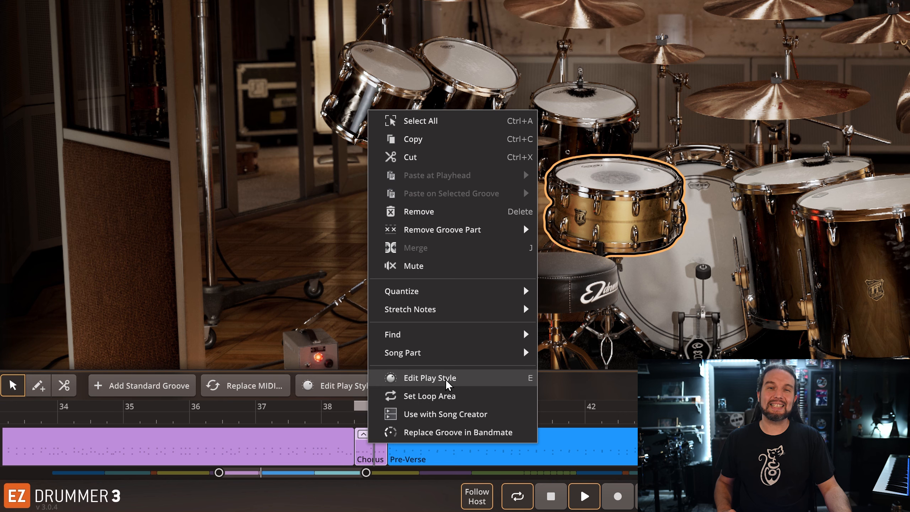
click(431, 378)
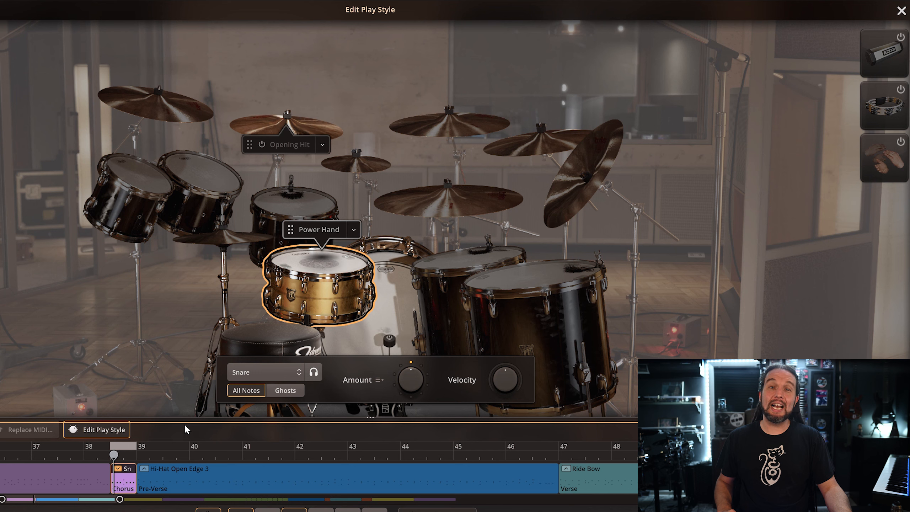
mouse_move(274, 379)
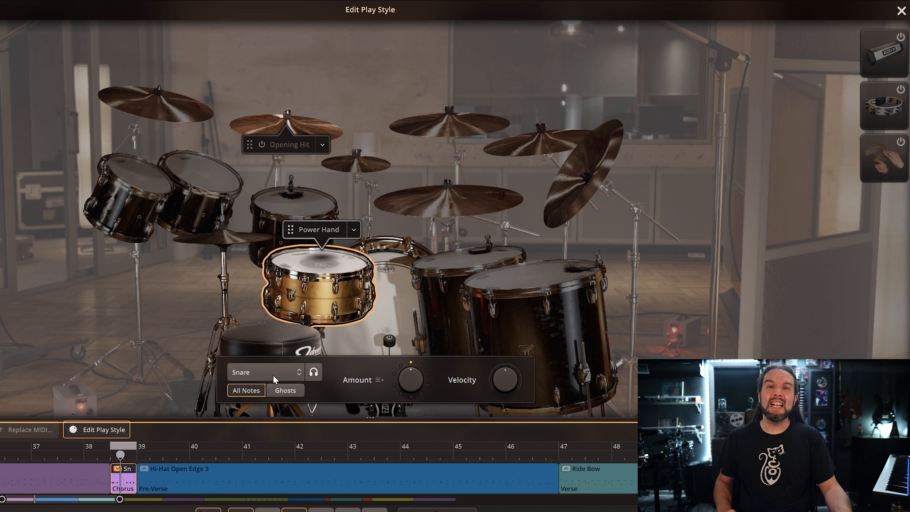
click(265, 372)
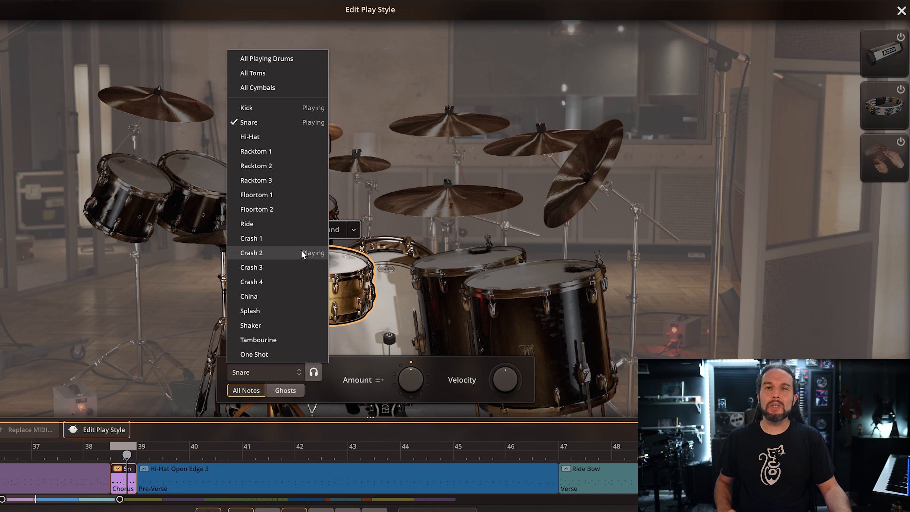
mouse_move(267, 58)
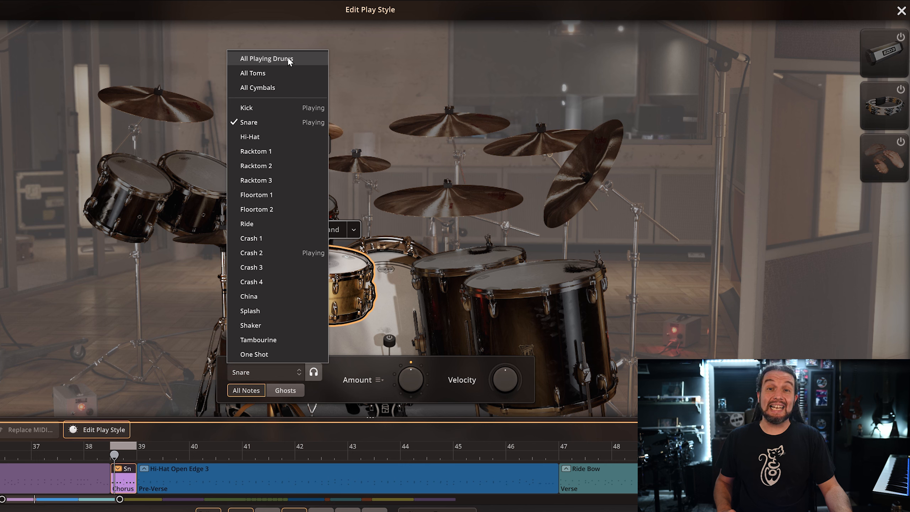
mouse_move(293, 66)
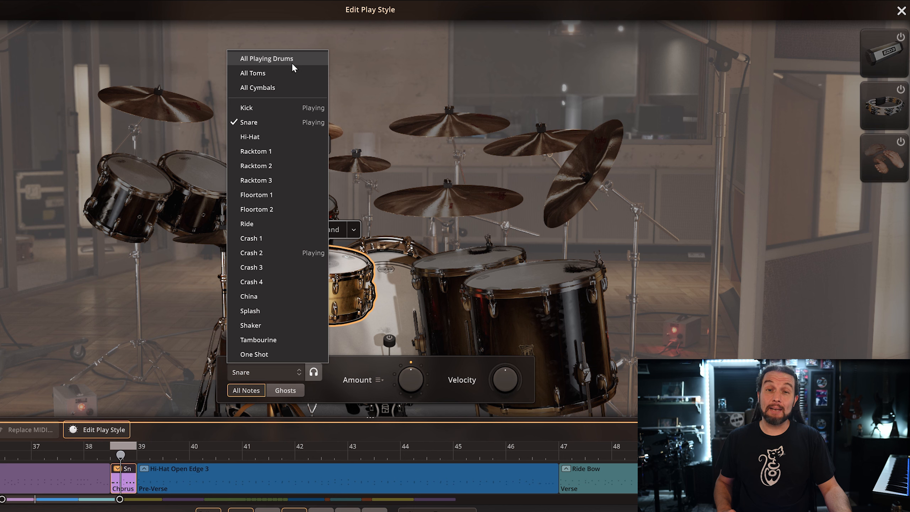
mouse_move(264, 88)
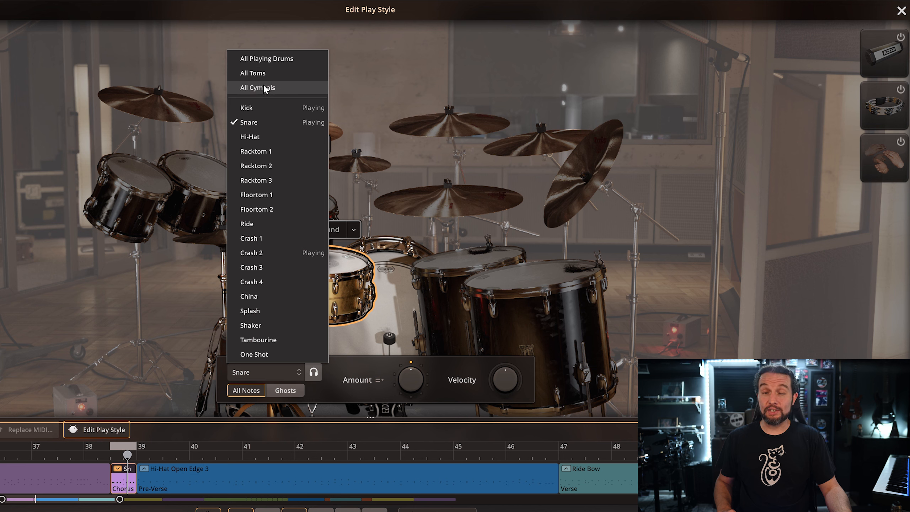
mouse_move(274, 181)
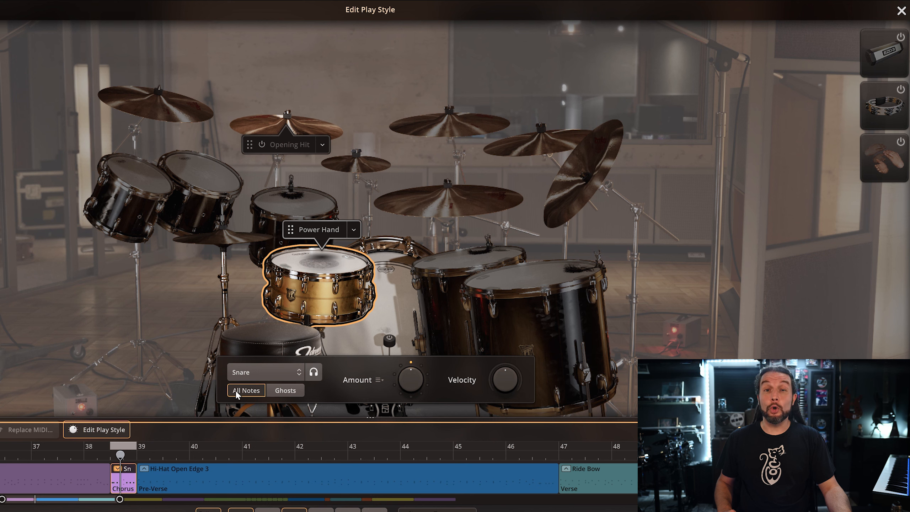
mouse_move(285, 390)
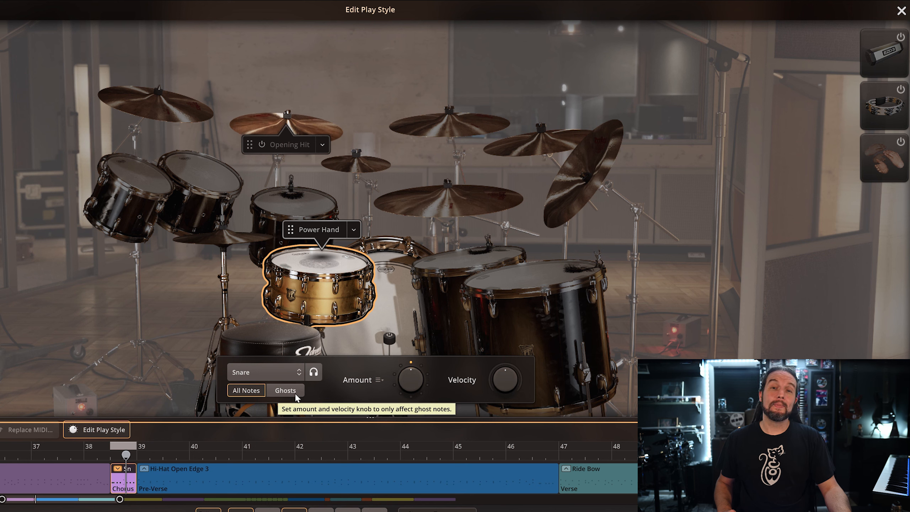
mouse_move(410, 380)
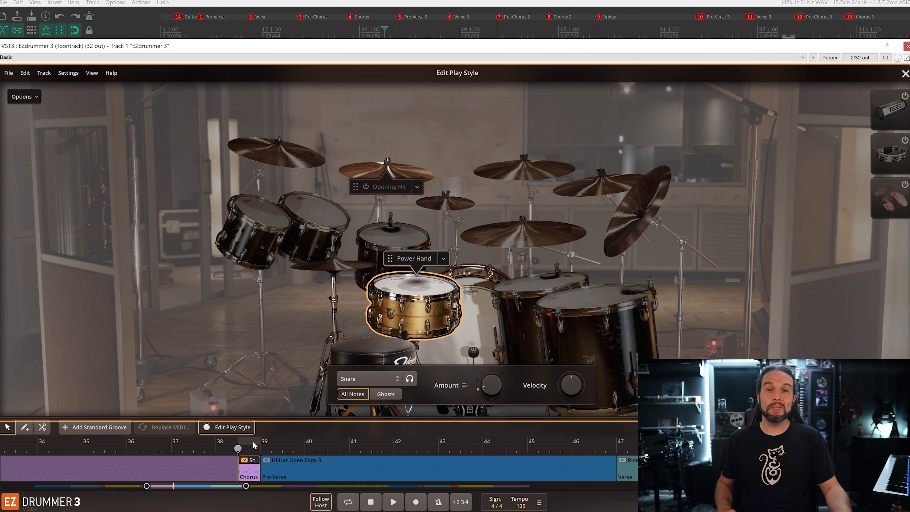
Play back the song and select the short piece to view its snare burst.
click(393, 502)
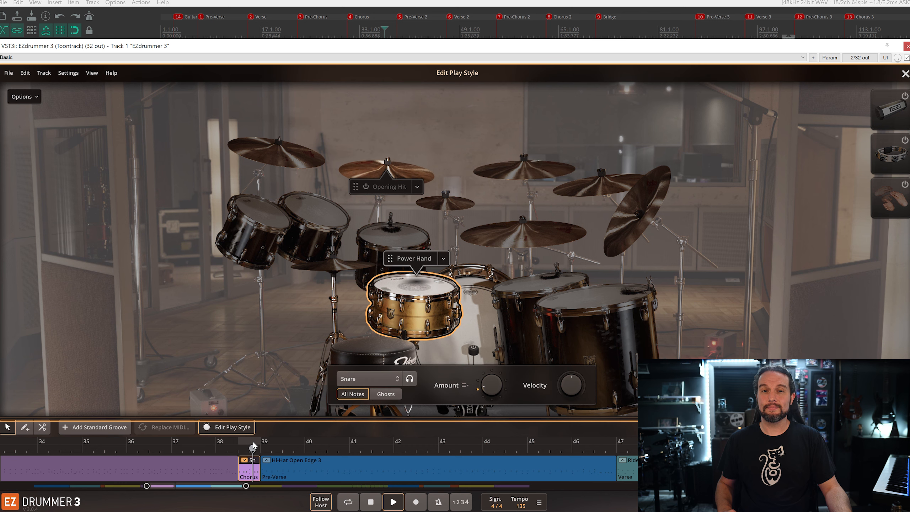
click(301, 442)
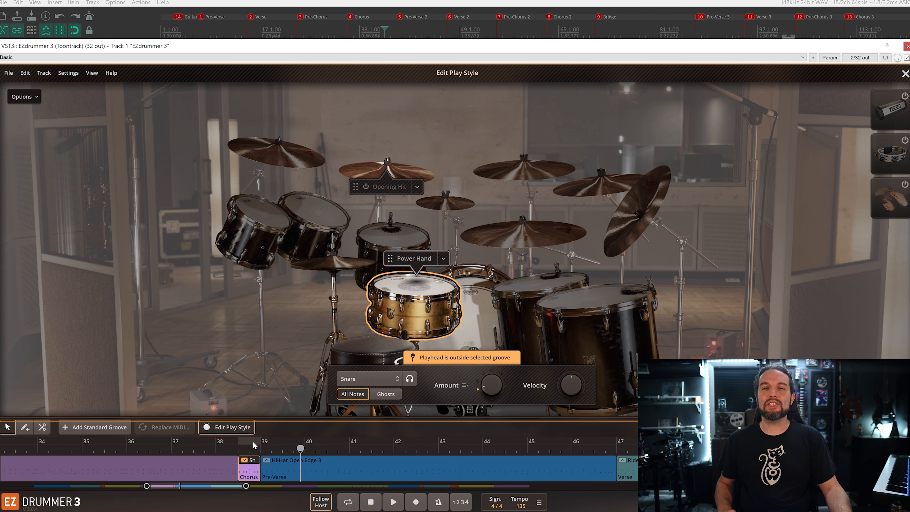
mouse_move(250, 468)
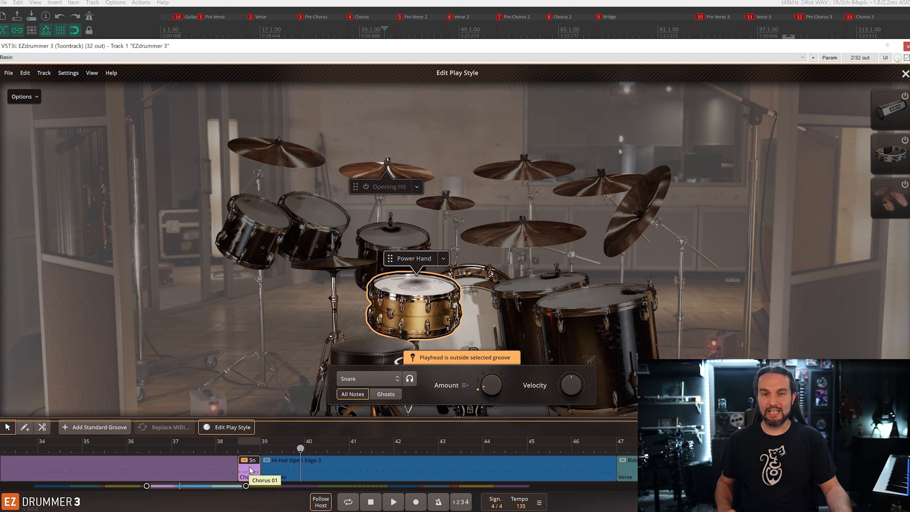
click(454, 74)
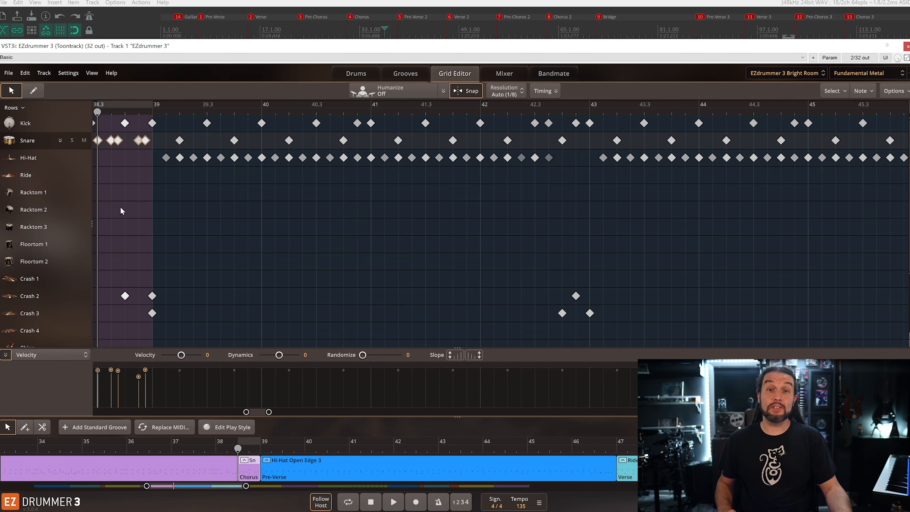
click(393, 90)
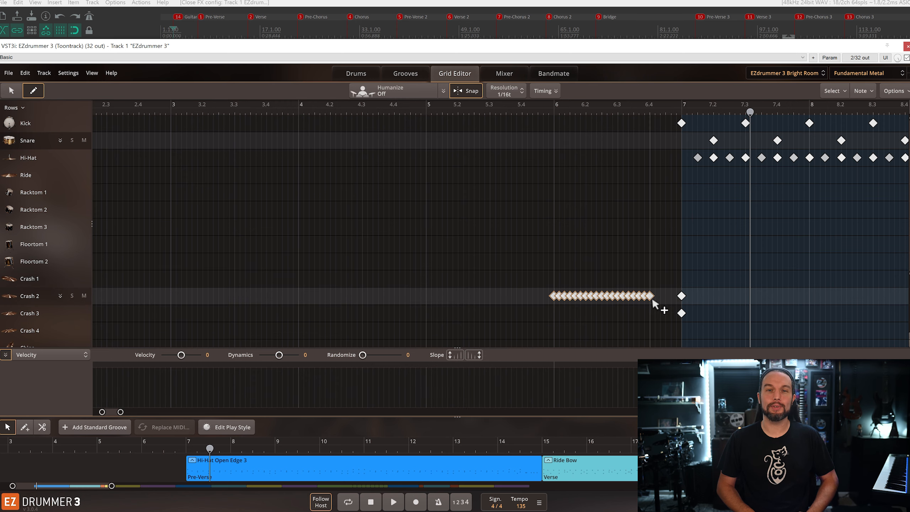
Add another 1/16 Crash 2 note to the roll leading into bar 7.
click(392, 90)
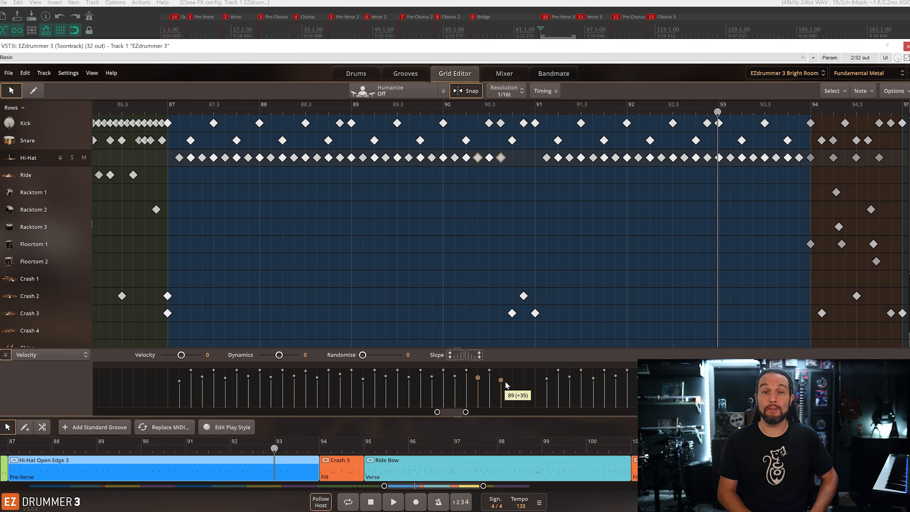
Lower the velocity of a hi-hat hit near bar 90.
click(393, 90)
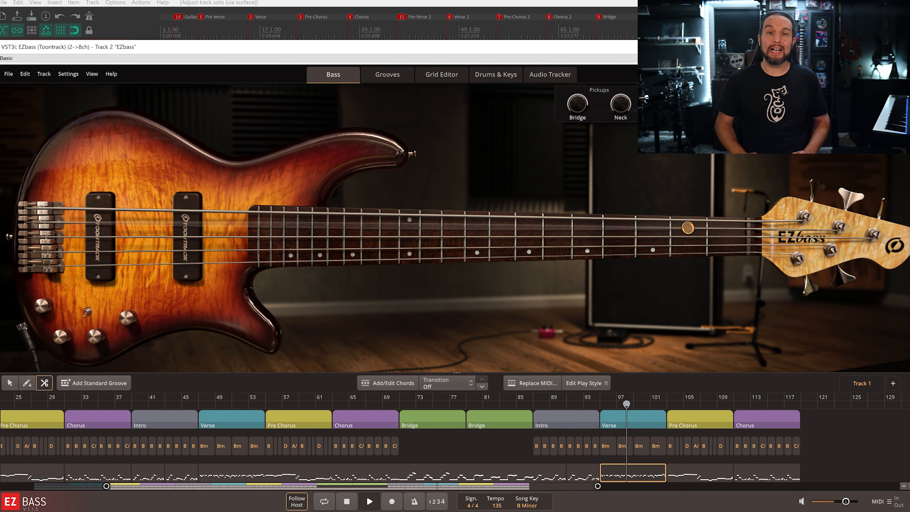
Close the EZbass window and return to EZdrummer 3's Drums view.
click(441, 75)
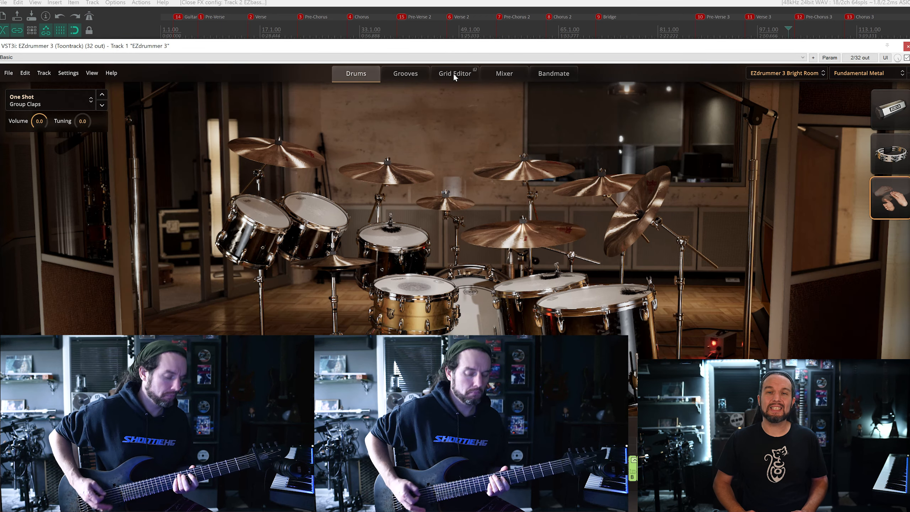
click(454, 73)
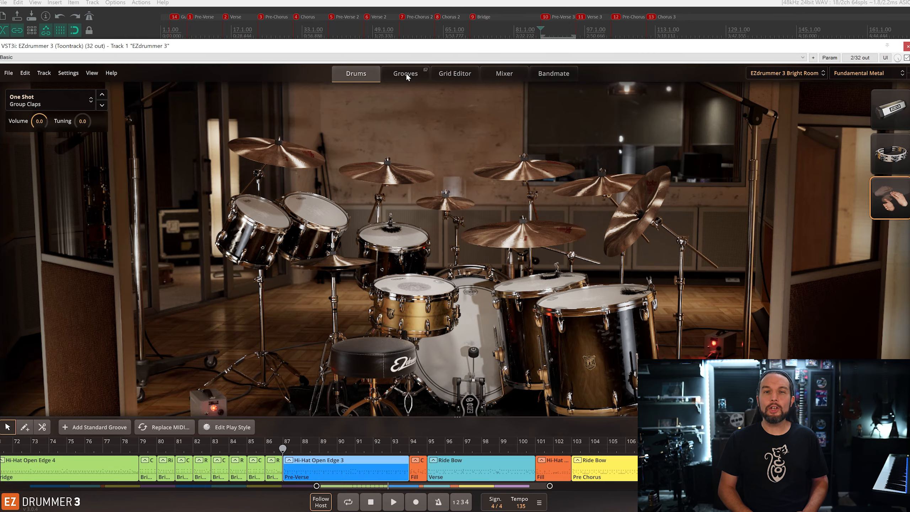
Tap a crash, snare and kick rhythm in Tap2Find and search, listing grooves like Bridge 01 and Fills 19.
click(404, 73)
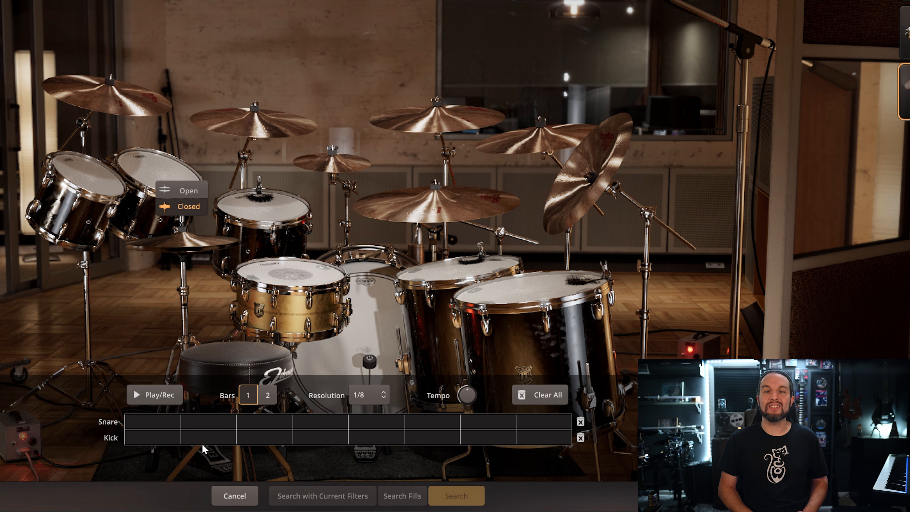
mouse_move(194, 443)
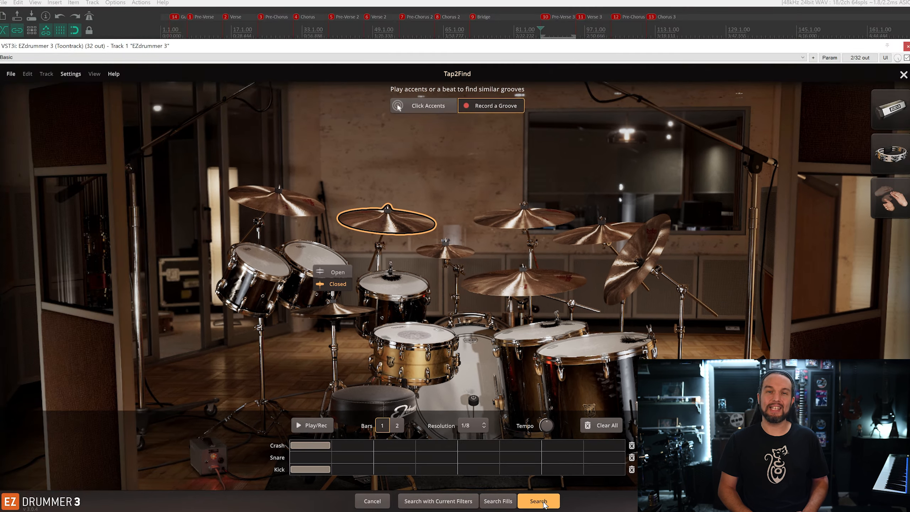
click(537, 501)
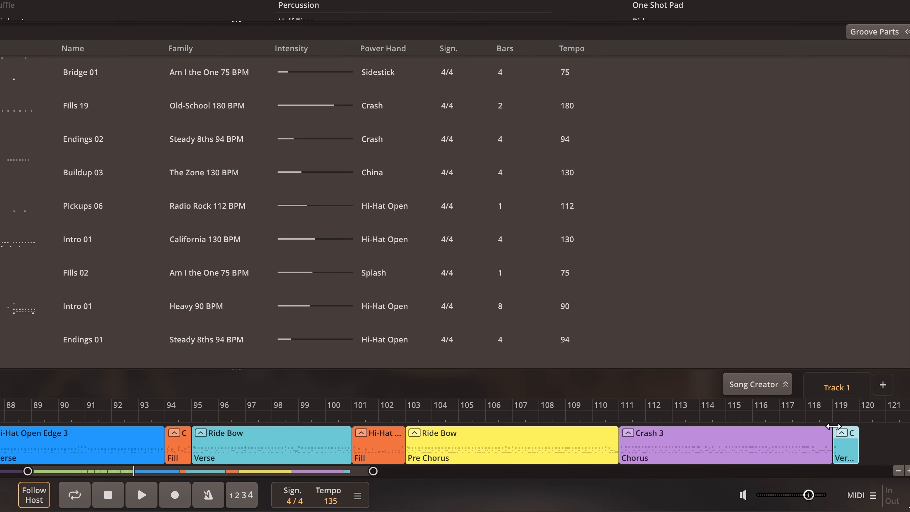
mouse_move(850, 458)
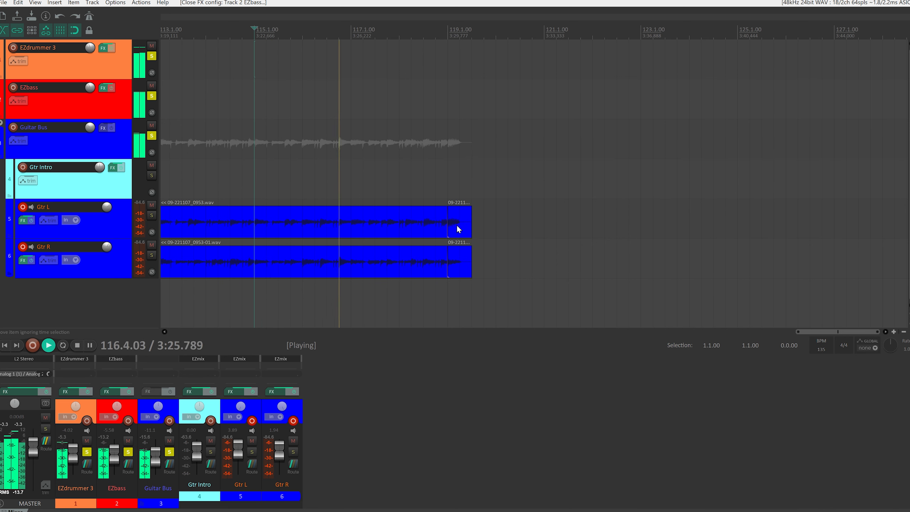
mouse_move(593, 234)
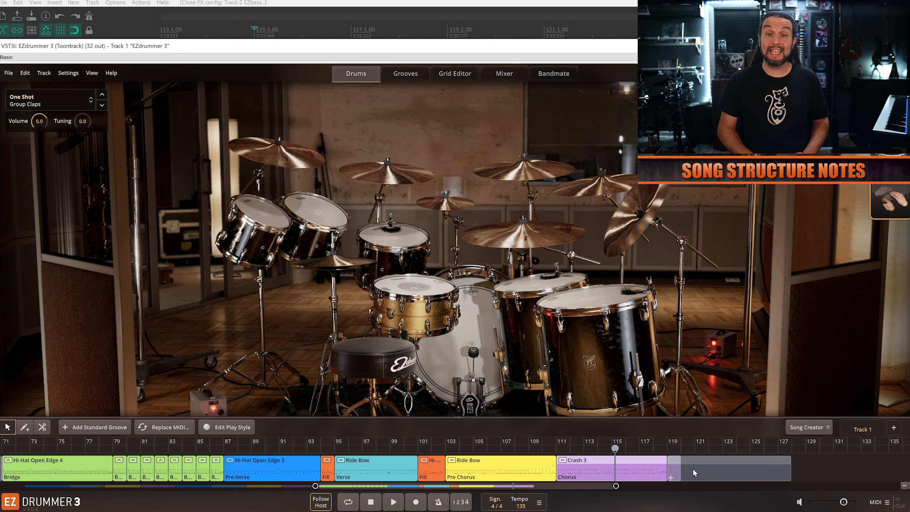
click(670, 478)
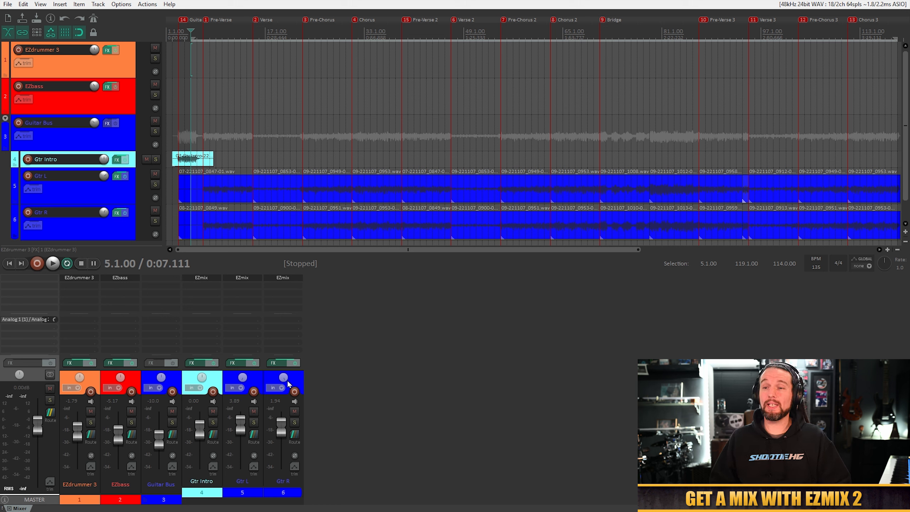
mouse_move(149, 281)
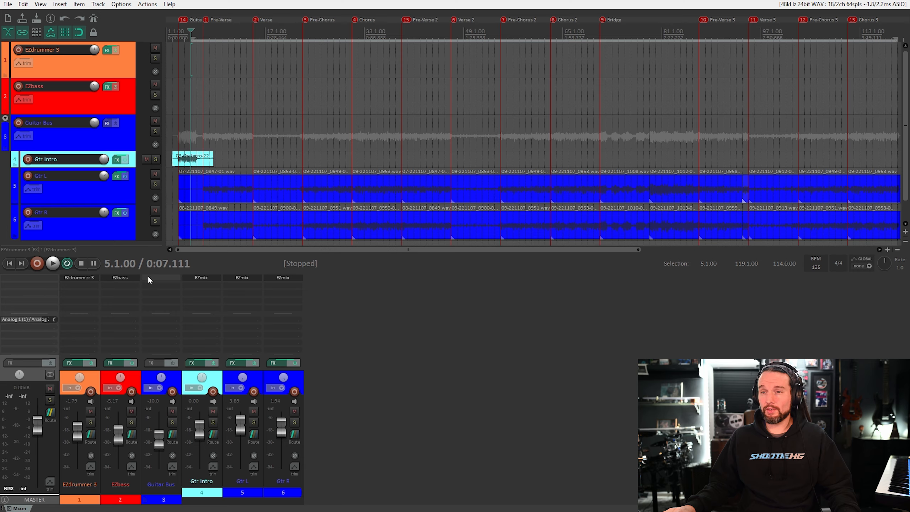
Load EZmix 2's 60s Mastering preset on the Guitar Bus, set input to 0 dB, and toggle bypass.
click(161, 362)
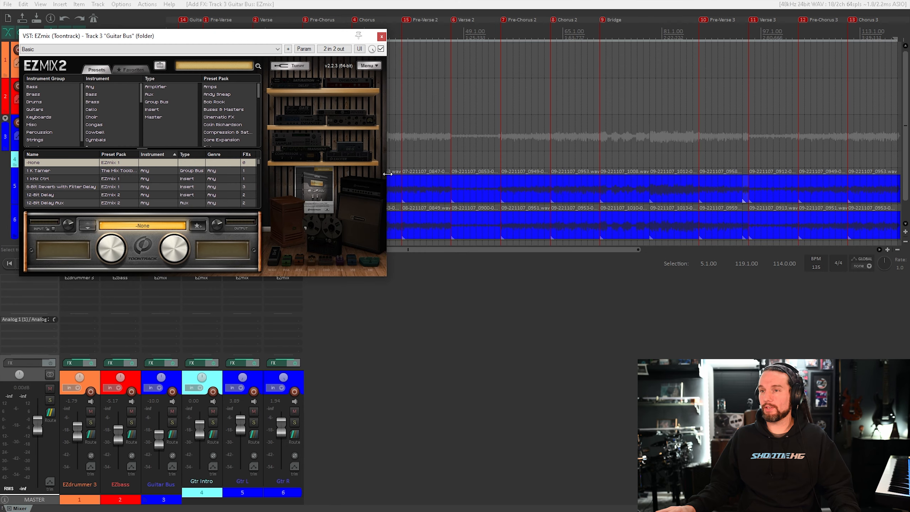
scroll(down, 3)
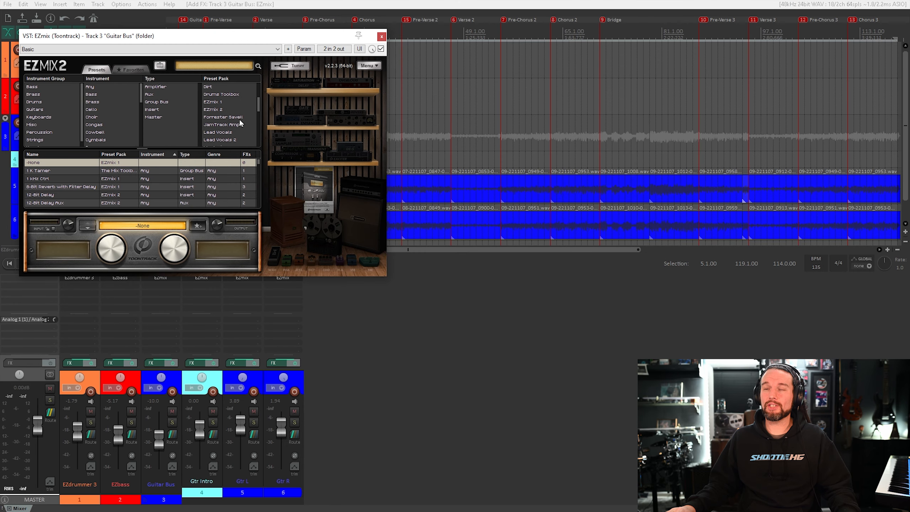
scroll(down, 3)
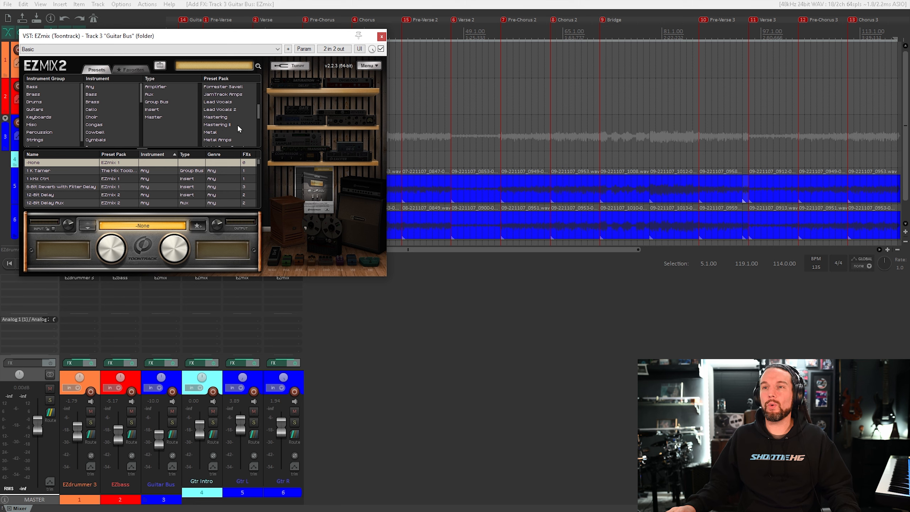
click(215, 117)
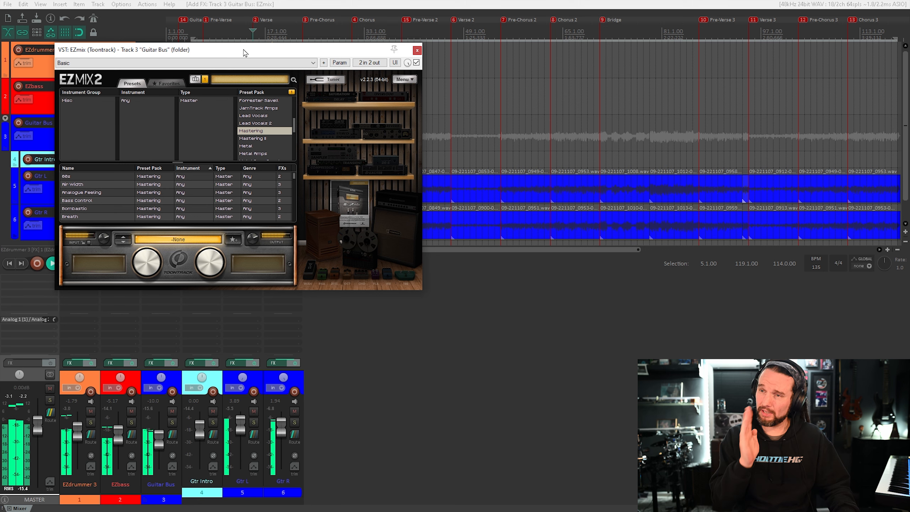
click(68, 176)
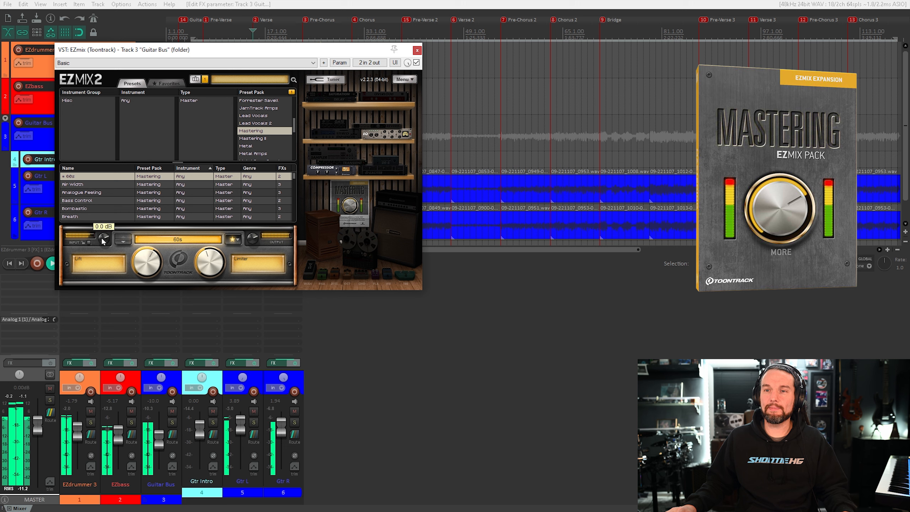
drag(84, 236, 104, 236)
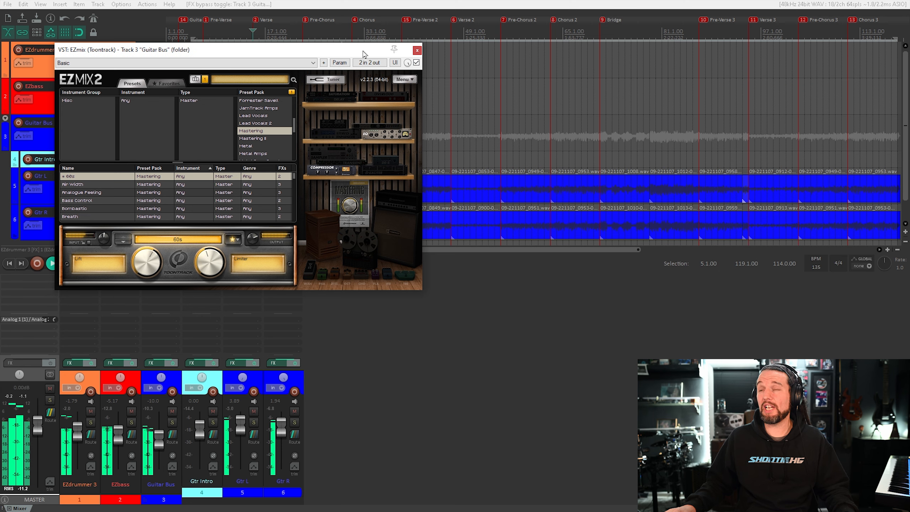
click(417, 49)
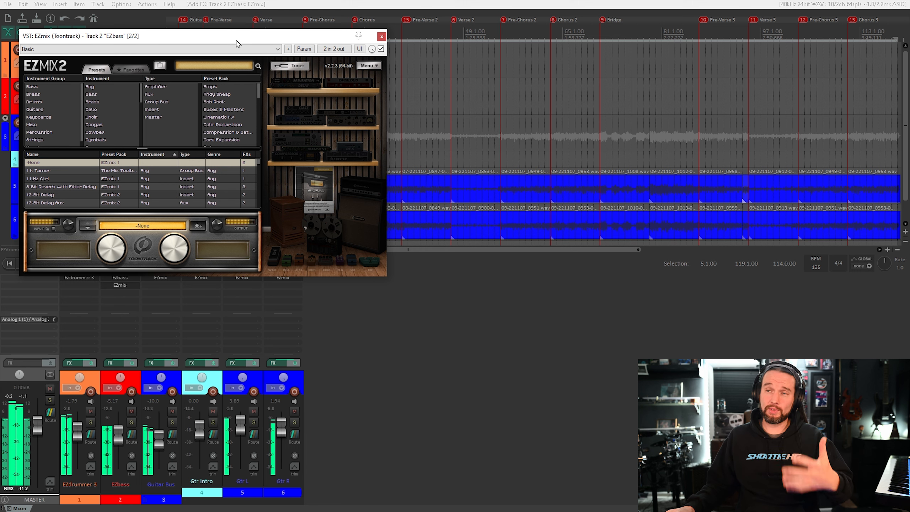
mouse_move(155, 184)
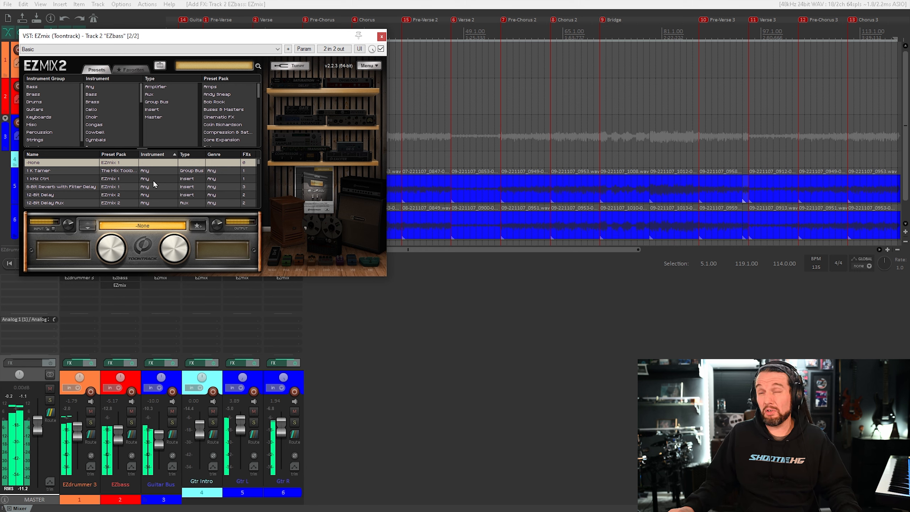
Load the Low Cut preset from the EZmix 2 preset pack on the EZbass track.
click(213, 124)
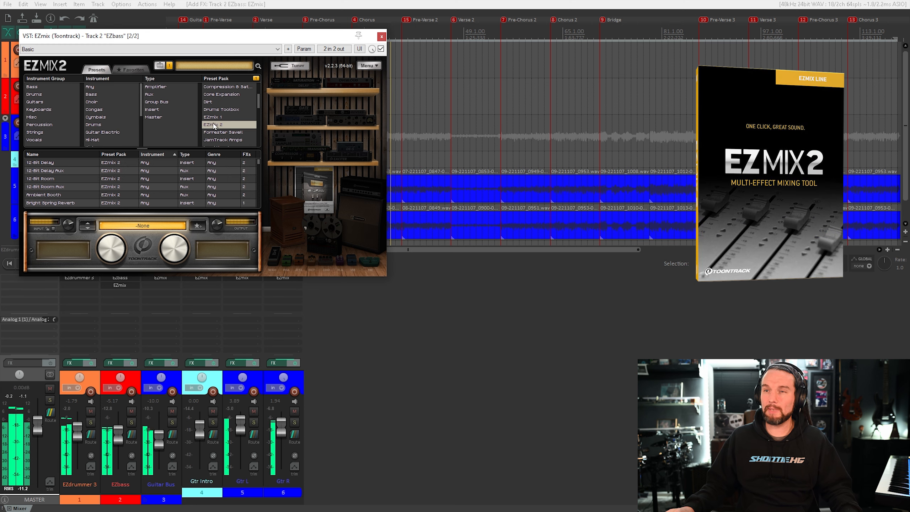
mouse_move(73, 186)
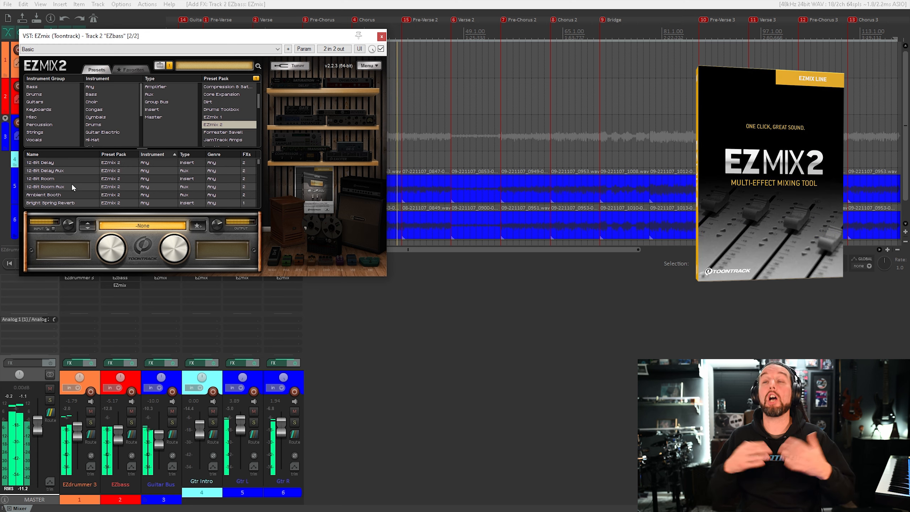
scroll(down, 3)
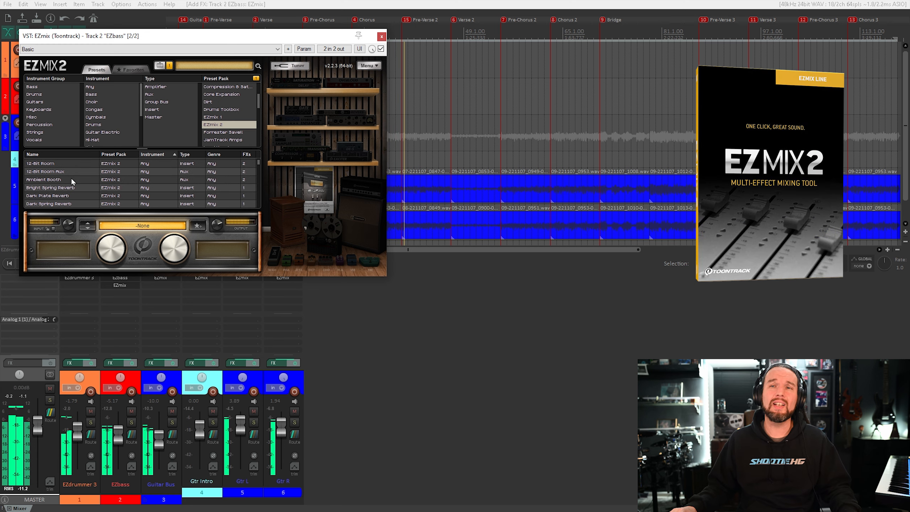
scroll(down, 3)
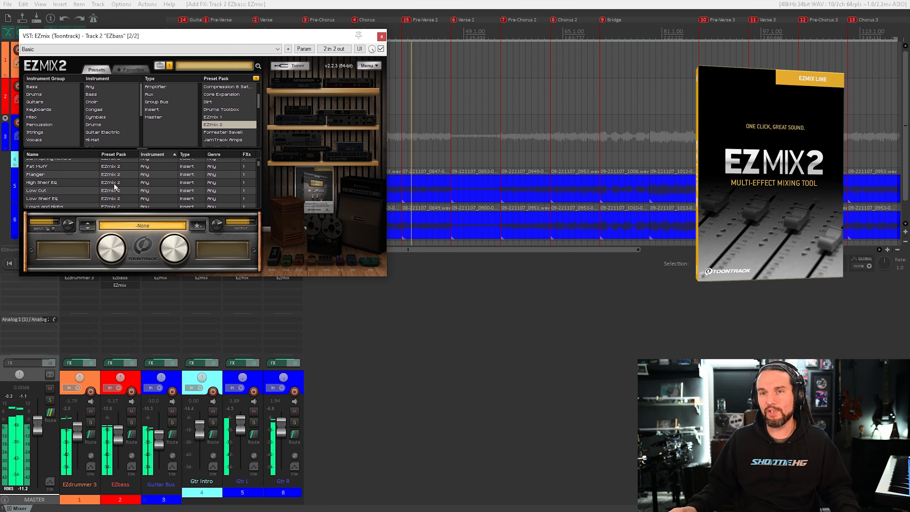
click(36, 190)
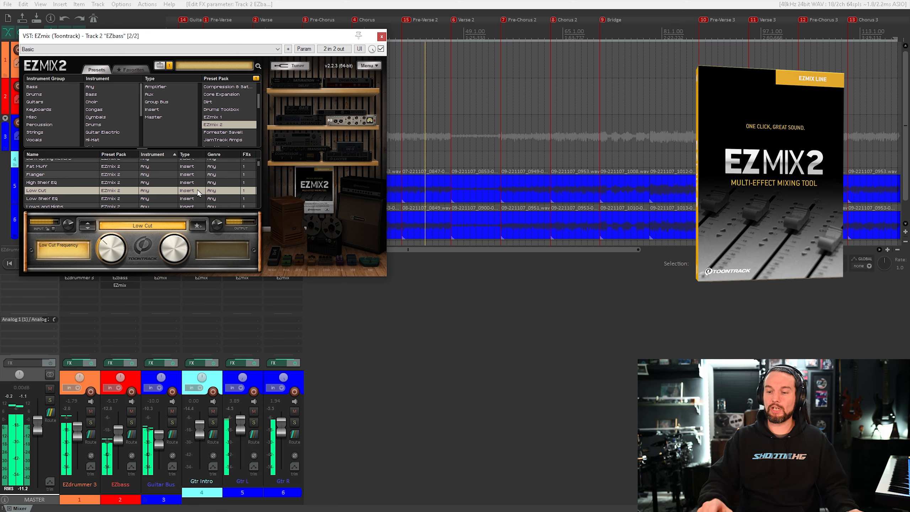
click(132, 423)
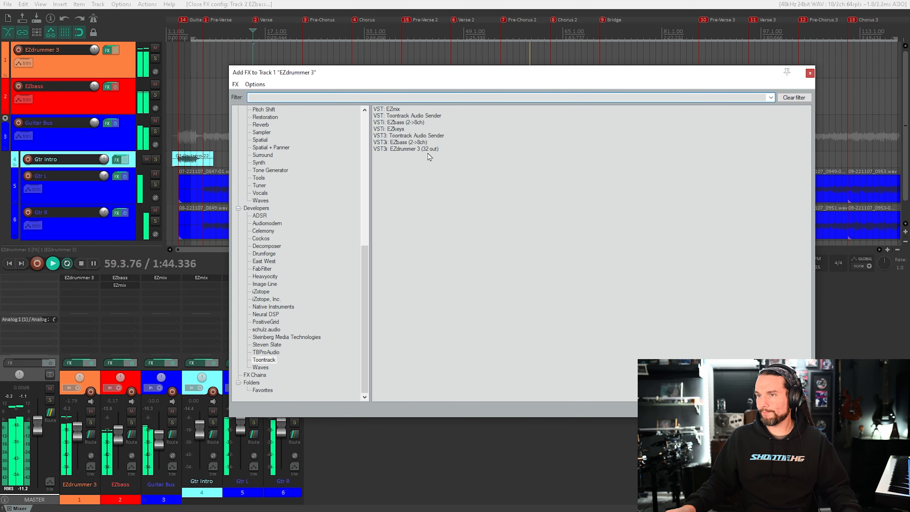
Put EZmix with the Buses & Masters Snare Shaper preset on the EZdrummer 3 track, then close it.
double_click(387, 109)
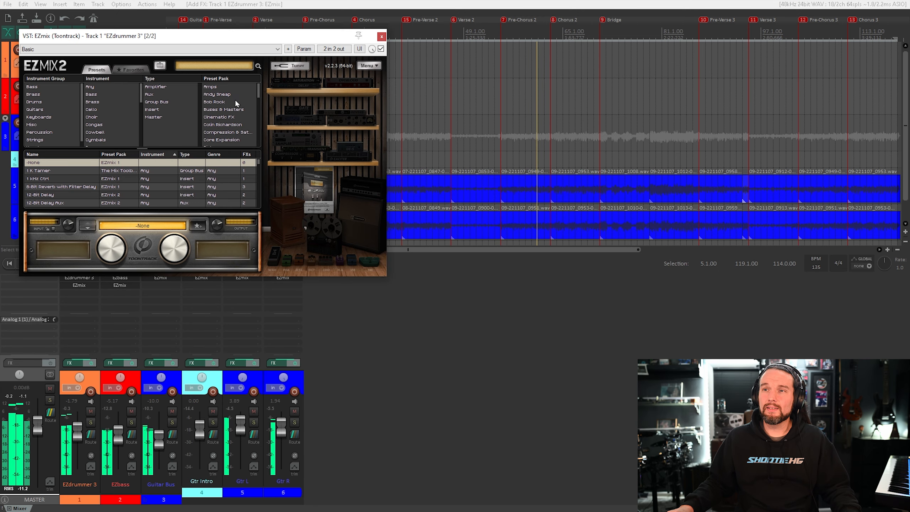
click(224, 110)
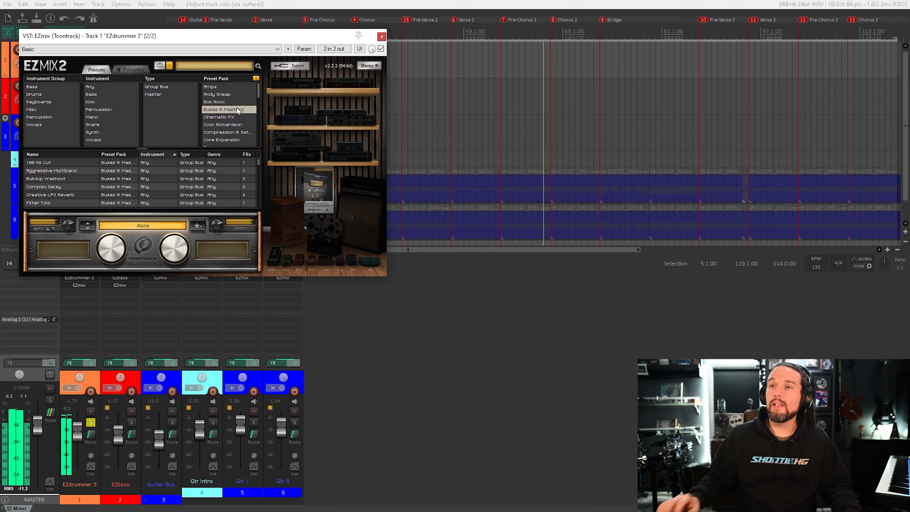
click(219, 109)
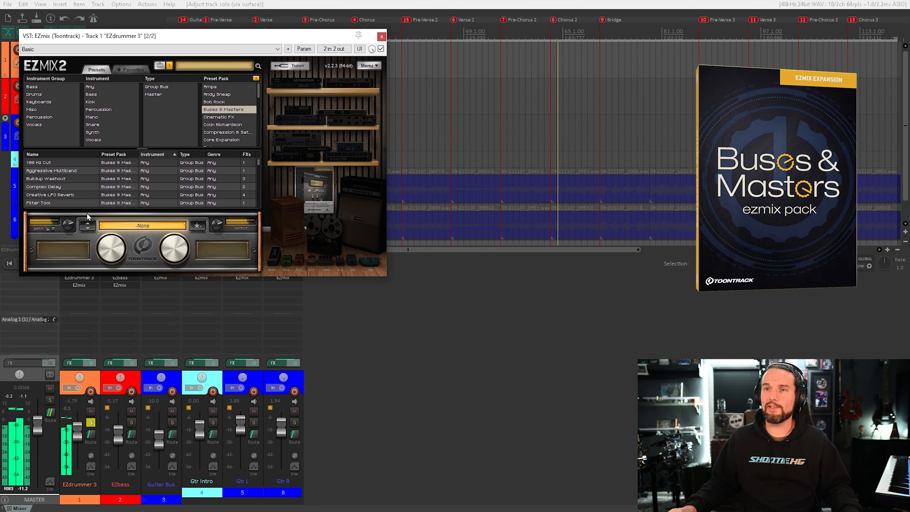
scroll(down, 3)
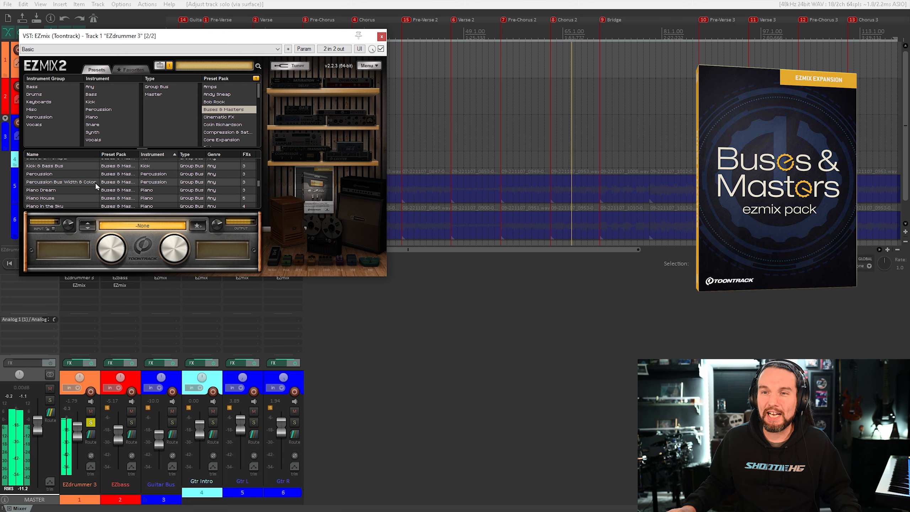
scroll(down, 3)
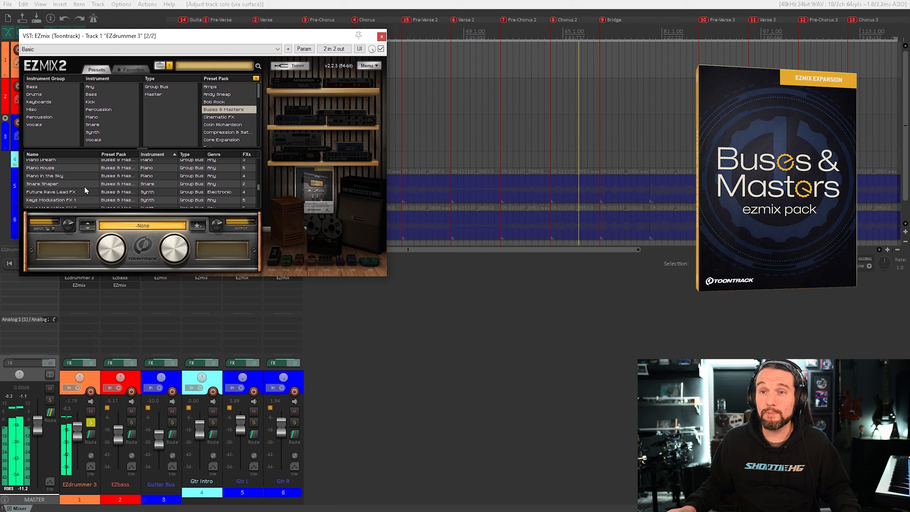
mouse_move(60, 185)
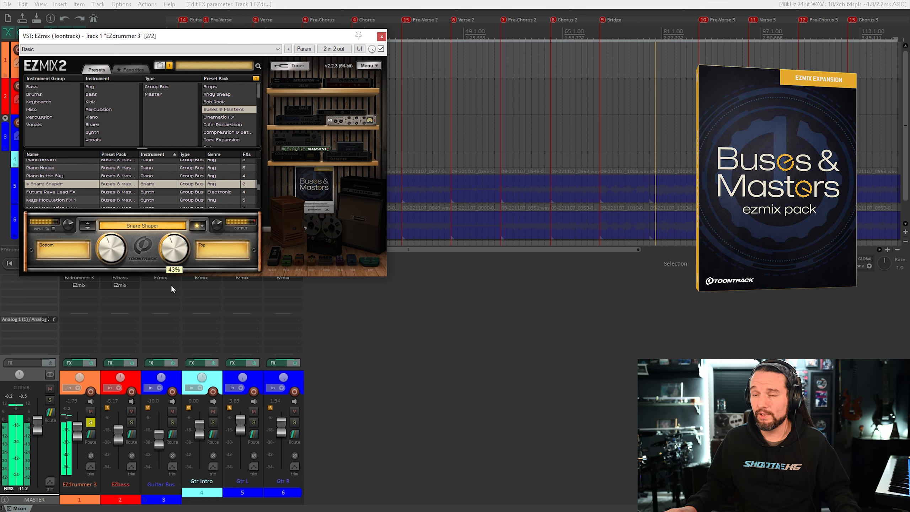
click(380, 35)
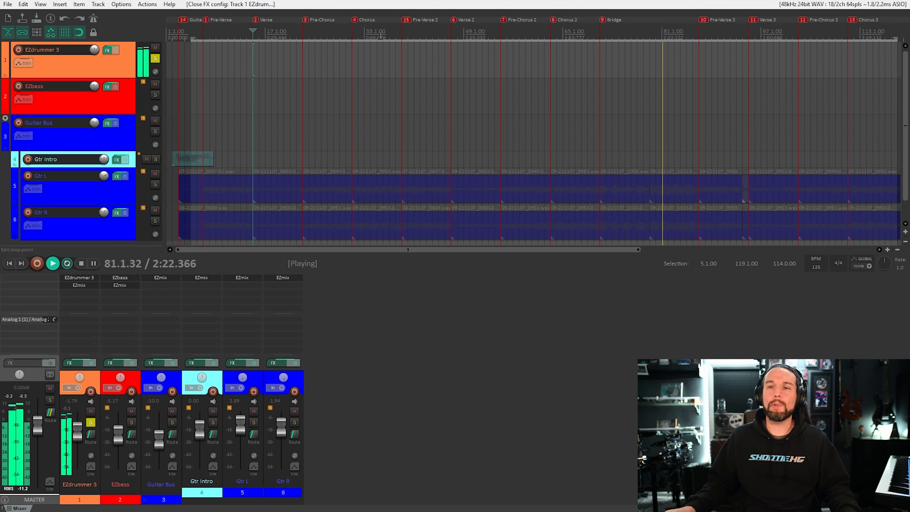
Reopen the EZdrummer 3 plugin, check the Drums view, rewind playback, and show the Mixer.
click(107, 49)
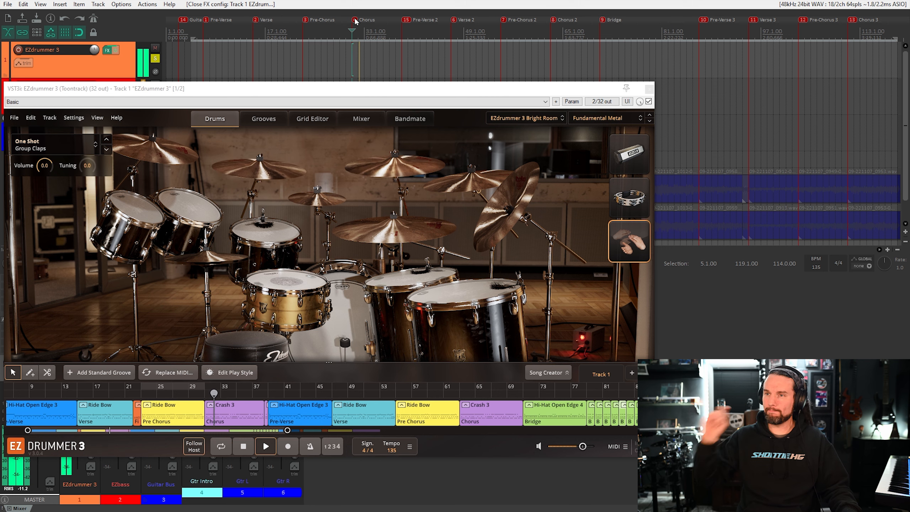
click(360, 119)
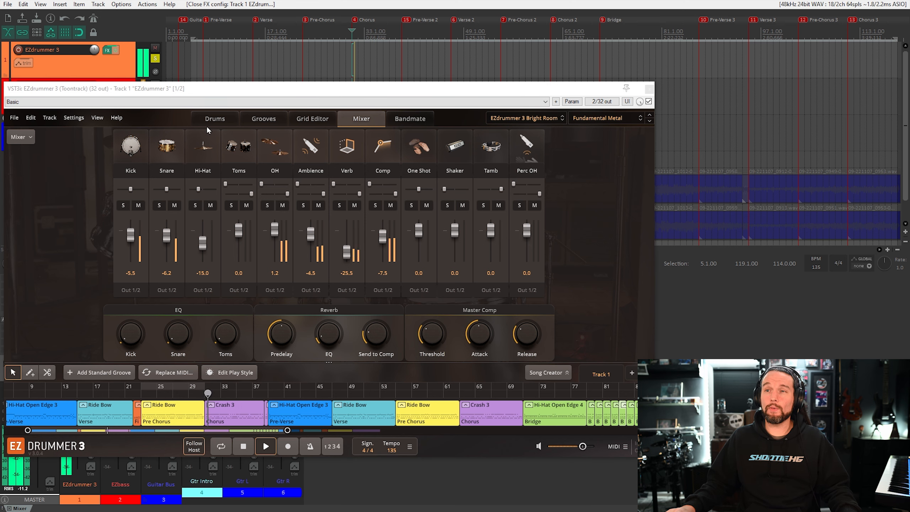
click(215, 119)
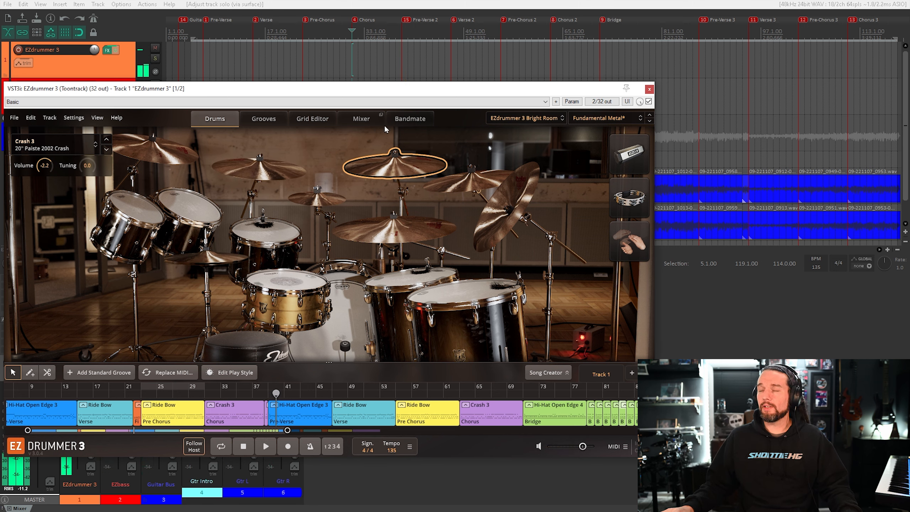
click(265, 446)
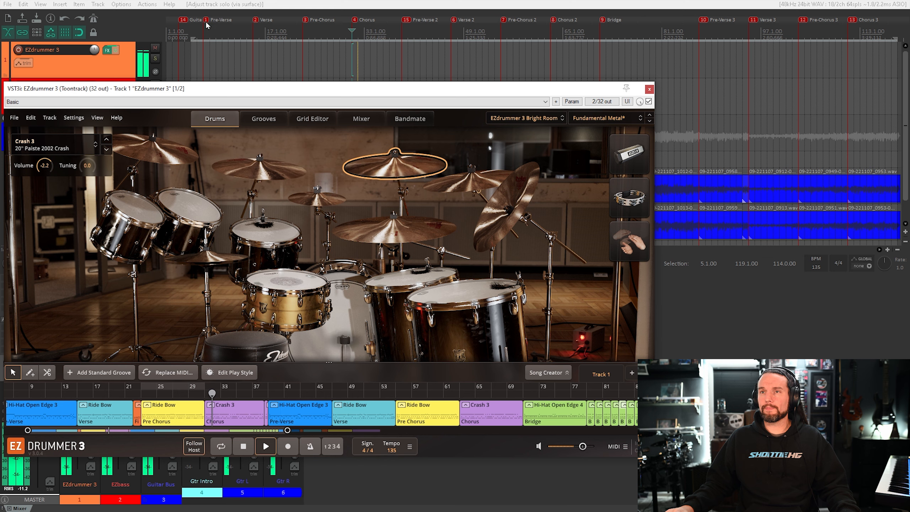
click(361, 119)
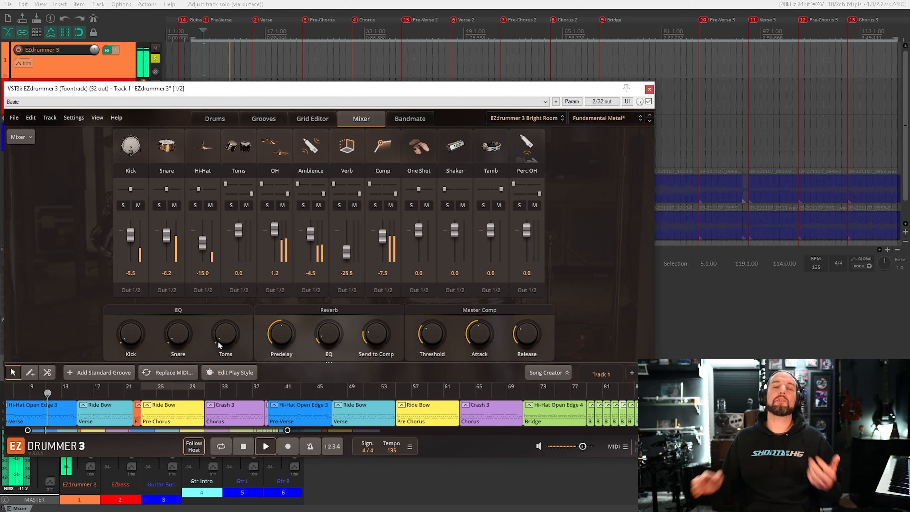
mouse_move(225, 335)
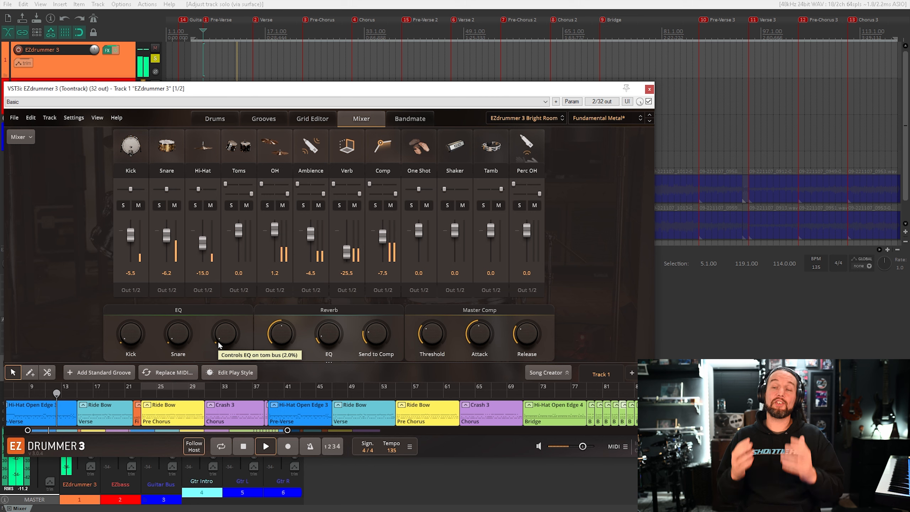
mouse_move(130, 332)
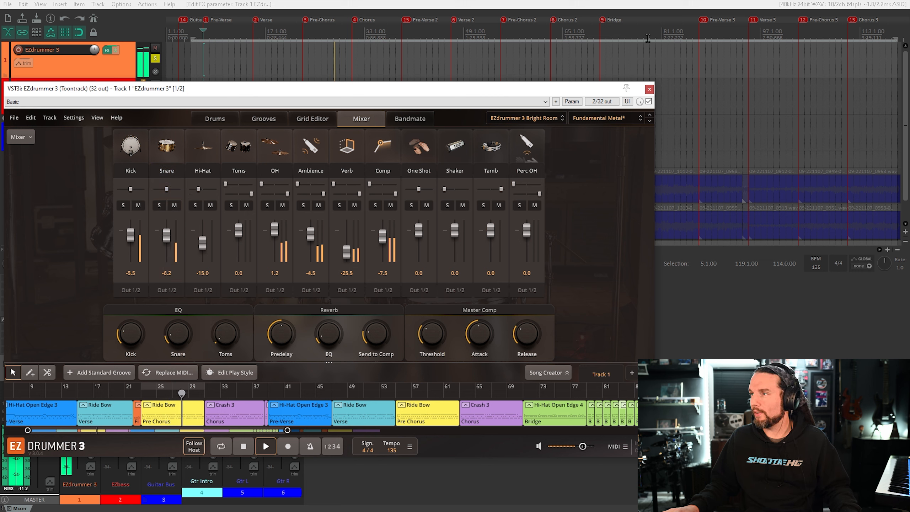
Boost the Toms EQ and raise the Toms fader to +2.2 in EZdrummer 3's mixer.
click(747, 35)
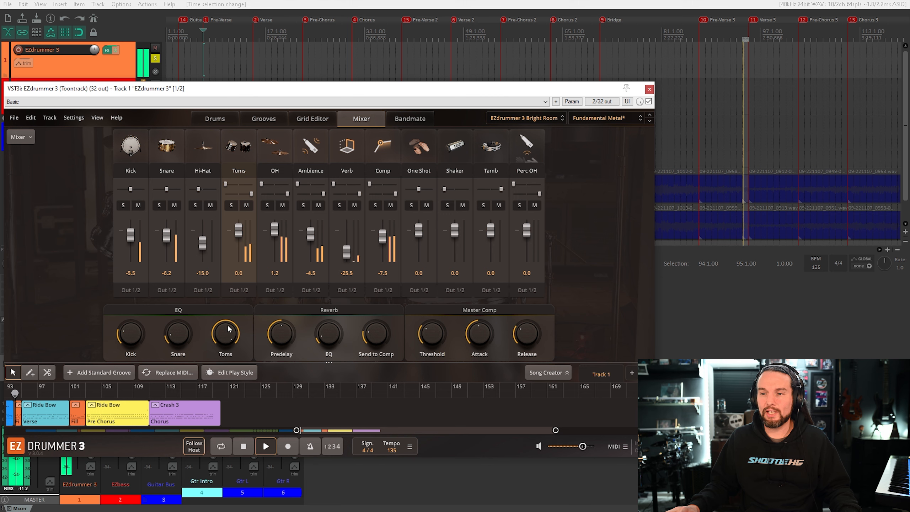
click(225, 335)
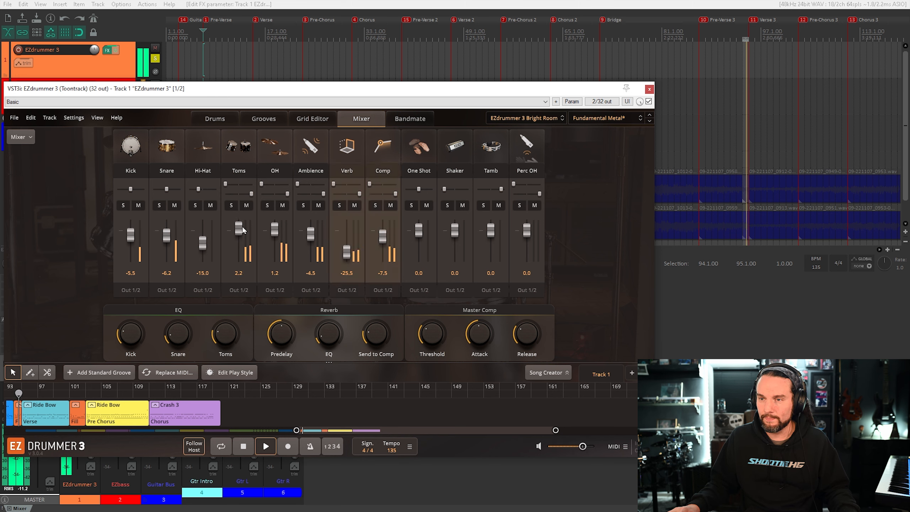
drag(238, 227, 238, 220)
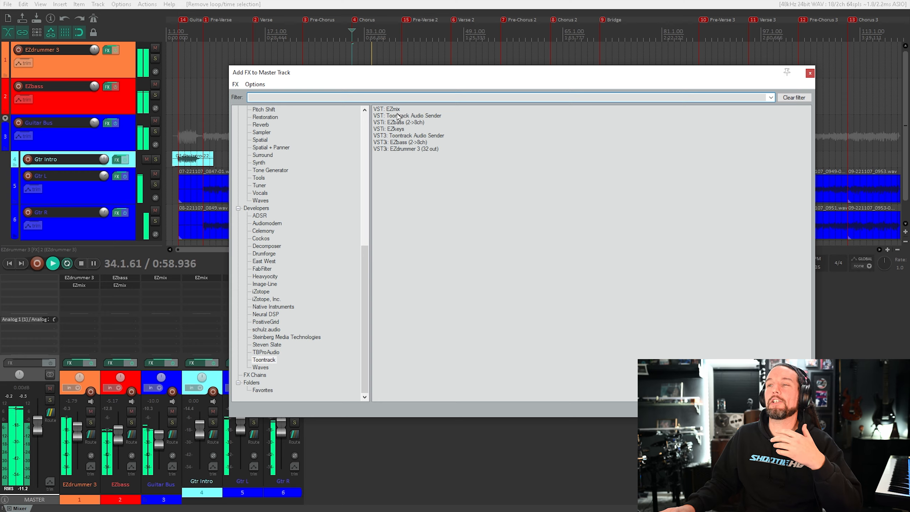
Add EZmix to the master track, try Metal Fundamentals Master Bus 2 and 3, then load Master Bus 1.
double_click(386, 109)
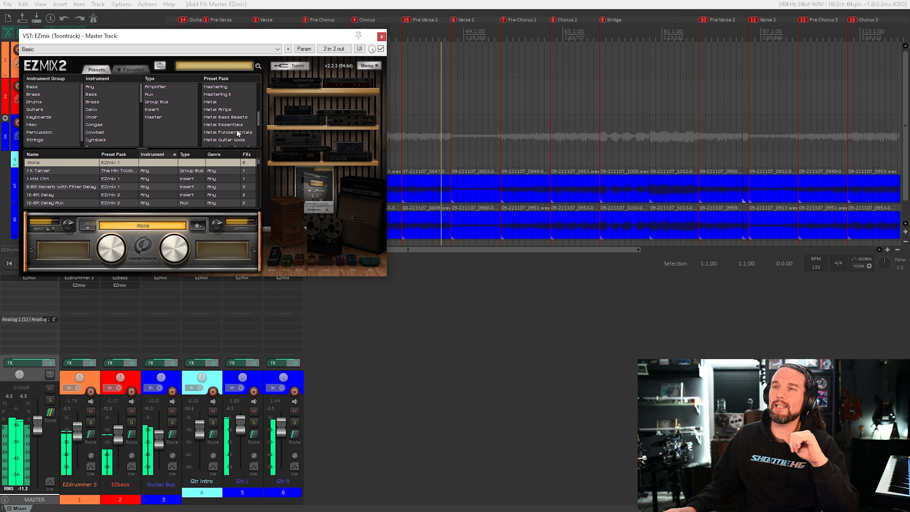
click(225, 132)
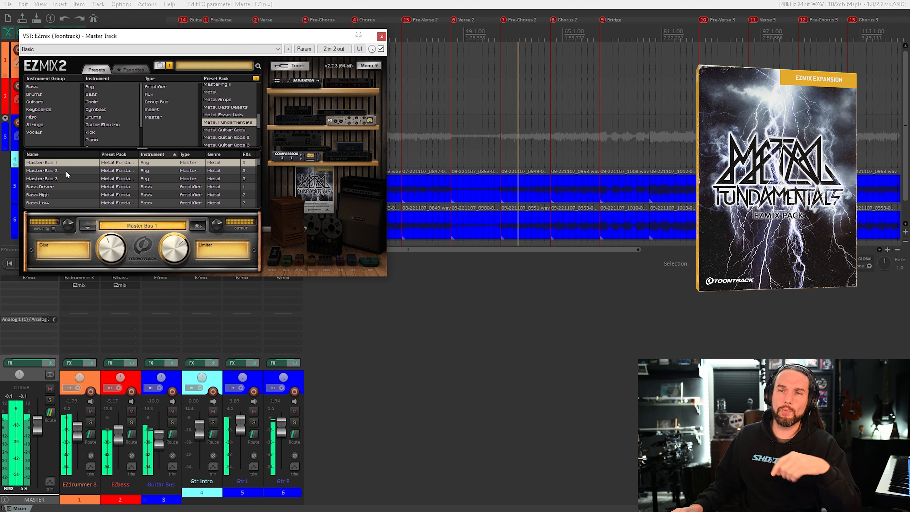
click(43, 170)
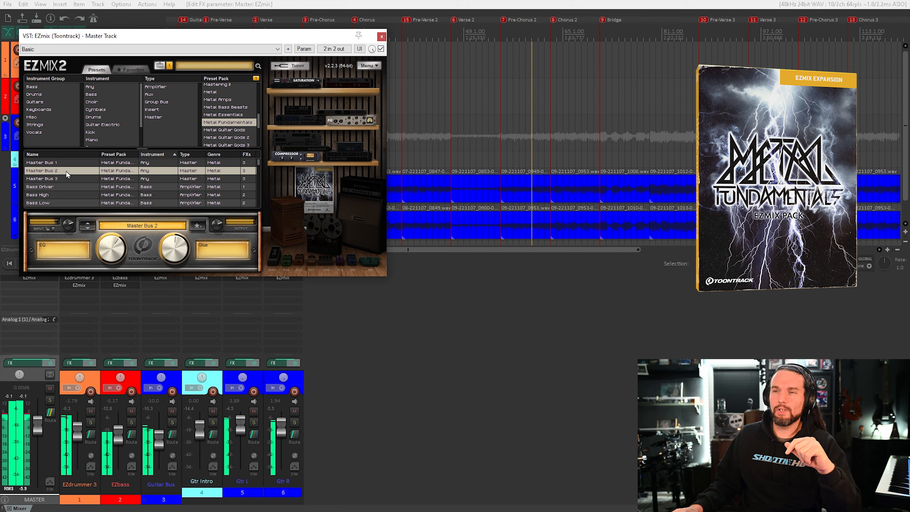
click(42, 178)
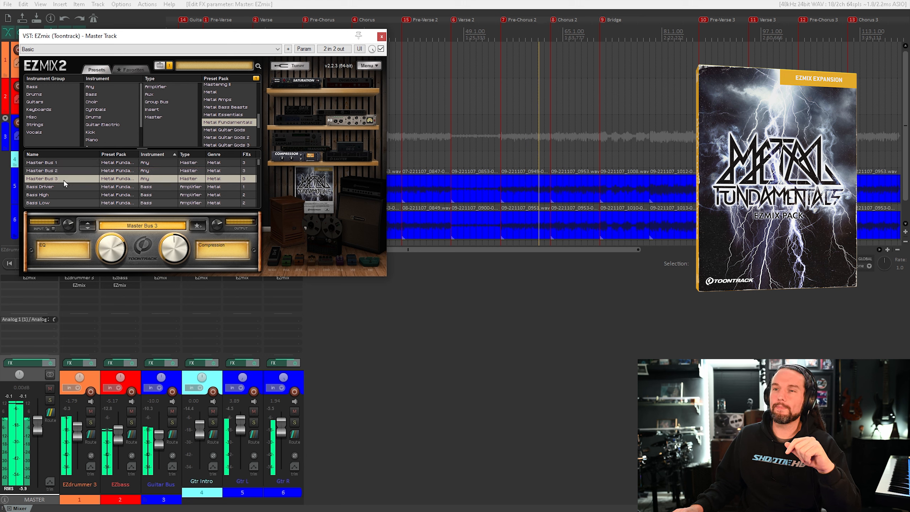
mouse_move(70, 167)
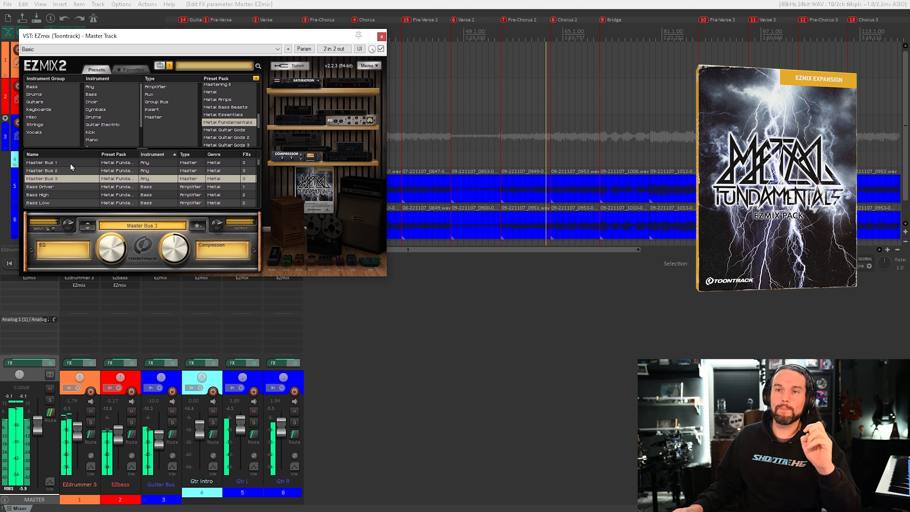
click(41, 162)
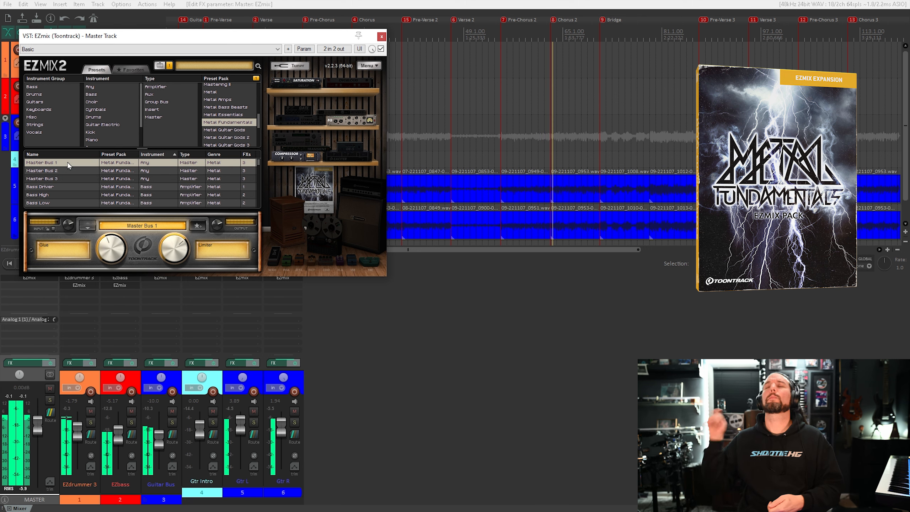